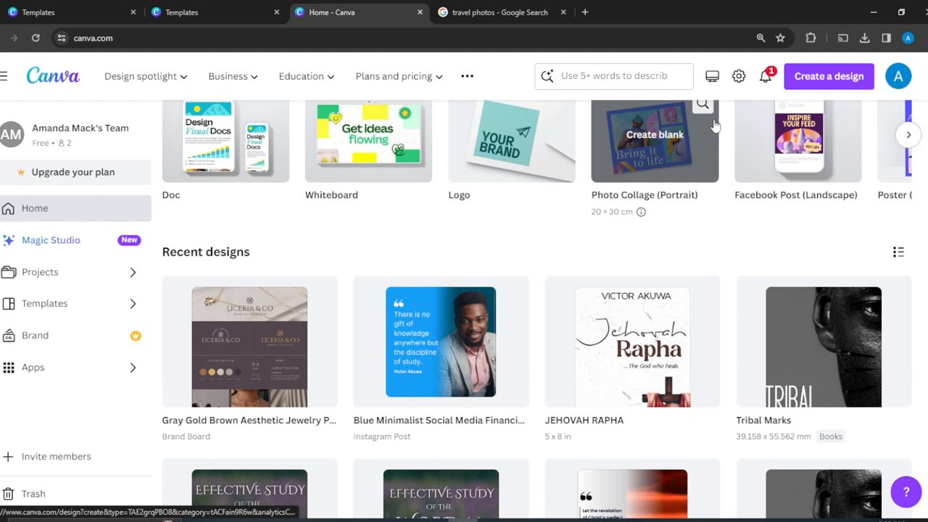
mouse_move(865, 76)
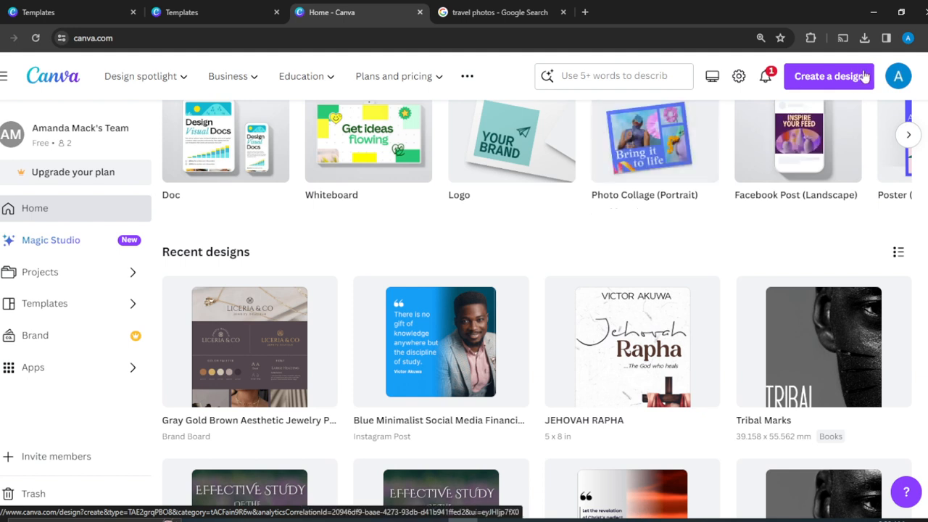
mouse_move(835, 83)
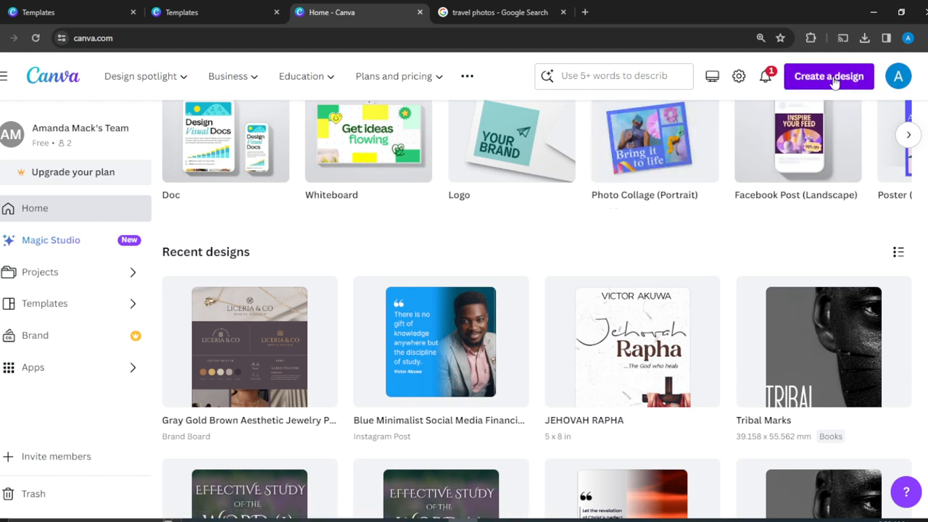
mouse_move(778, 98)
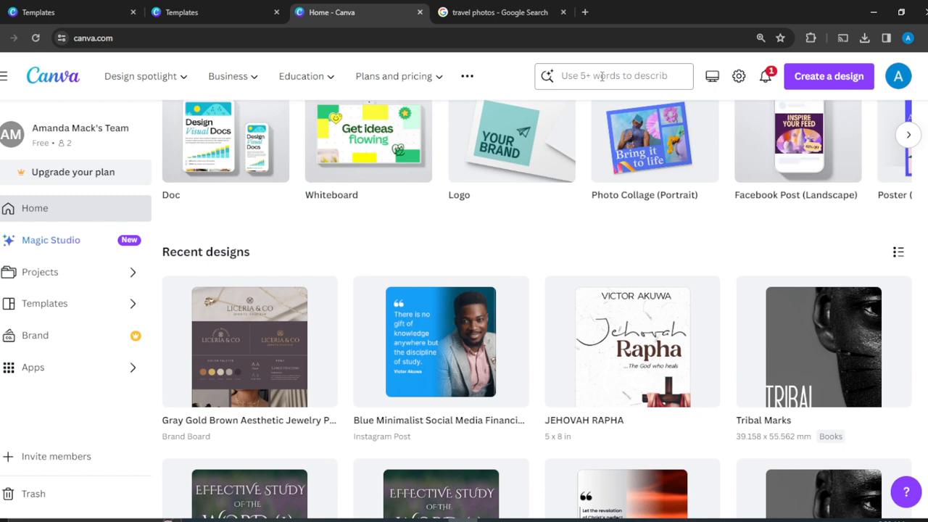
Search Canva templates for newsletter headers and scroll the results
click(613, 76)
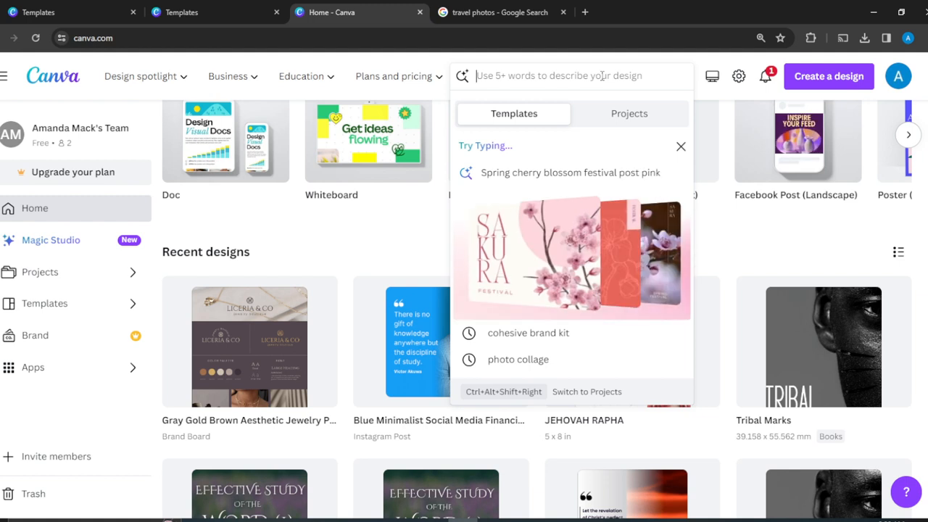
text(newsletter header)
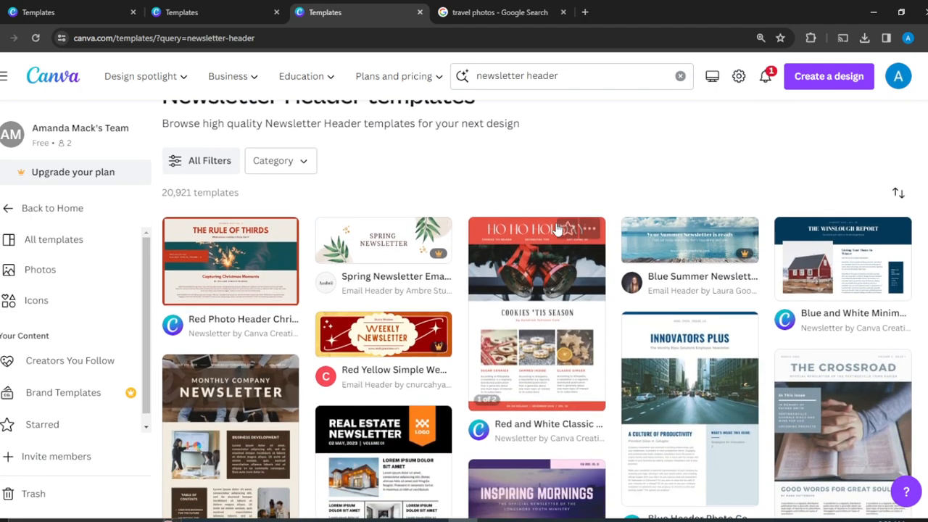
scroll(down, 3)
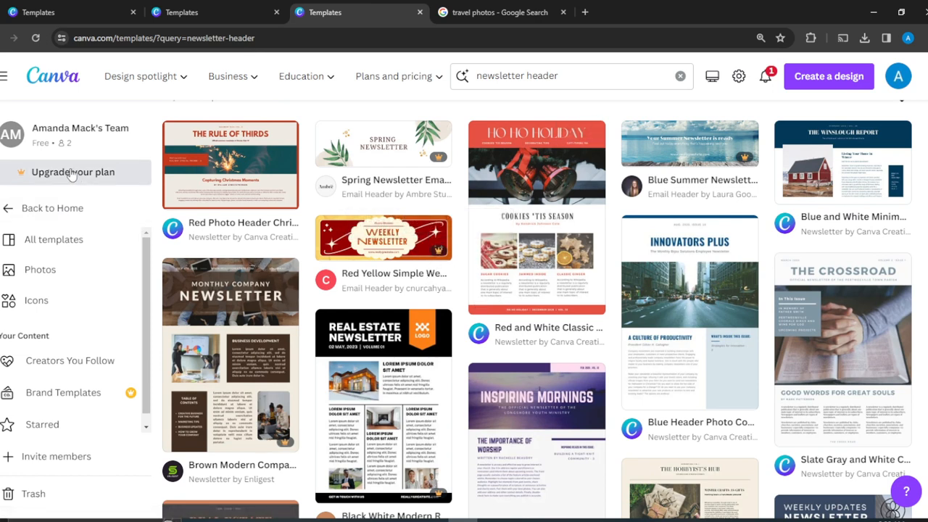
mouse_move(599, 191)
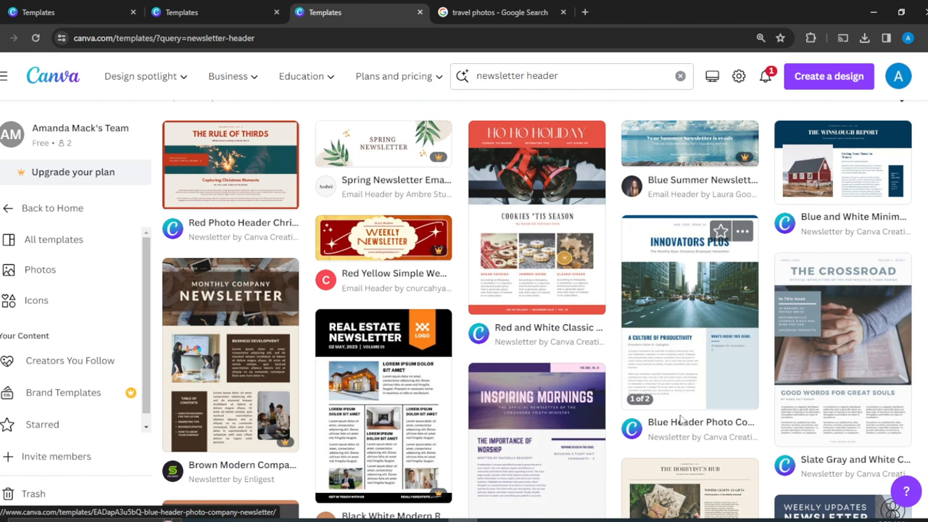
mouse_move(763, 268)
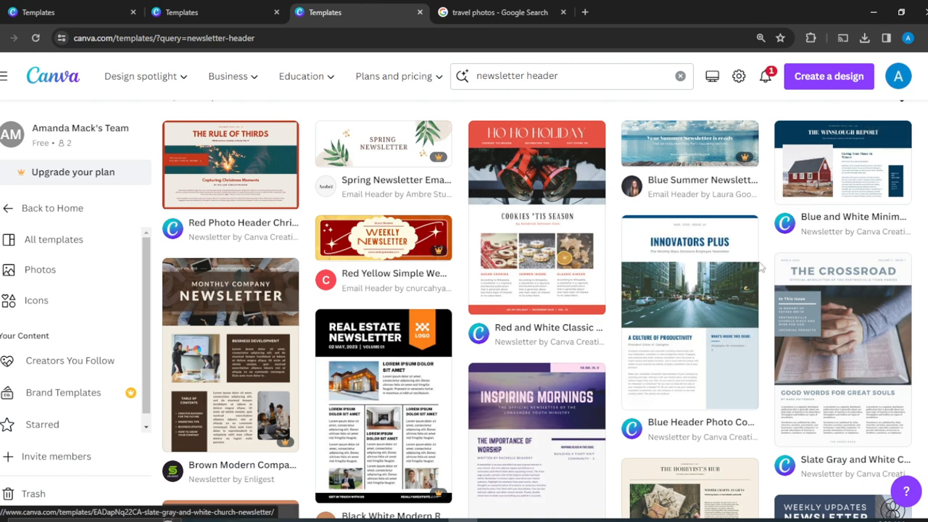
mouse_move(652, 200)
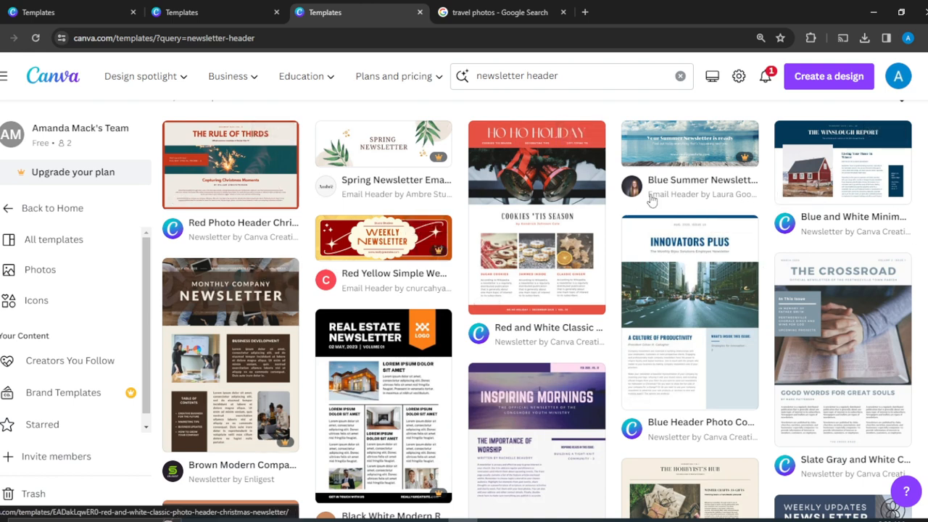
mouse_move(226, 303)
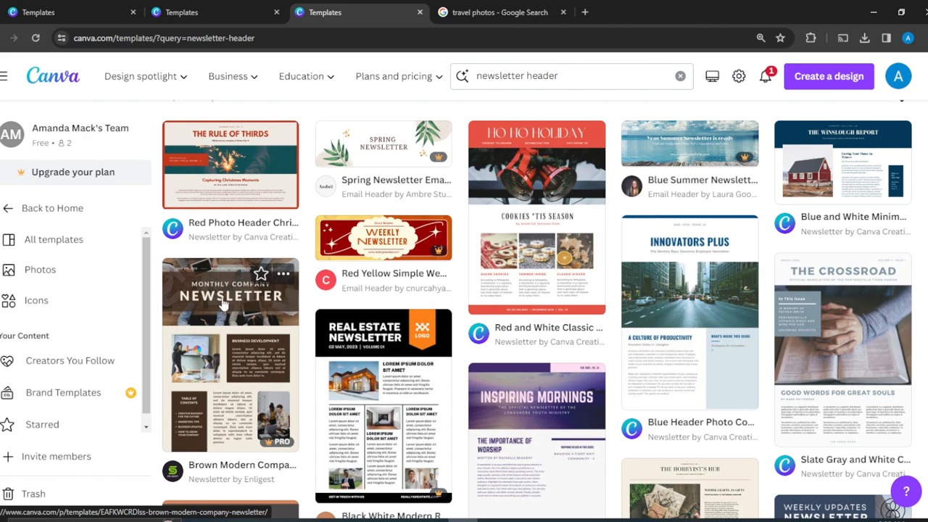
click(230, 293)
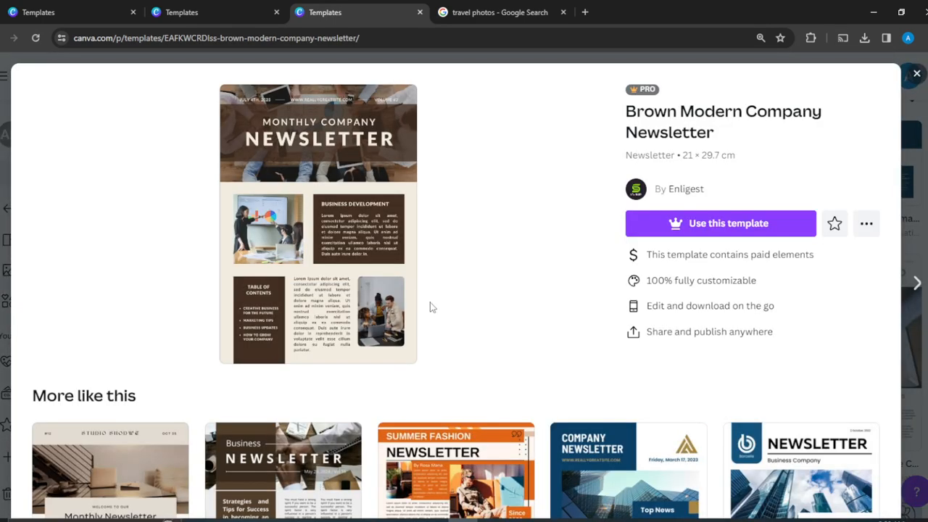
mouse_move(884, 195)
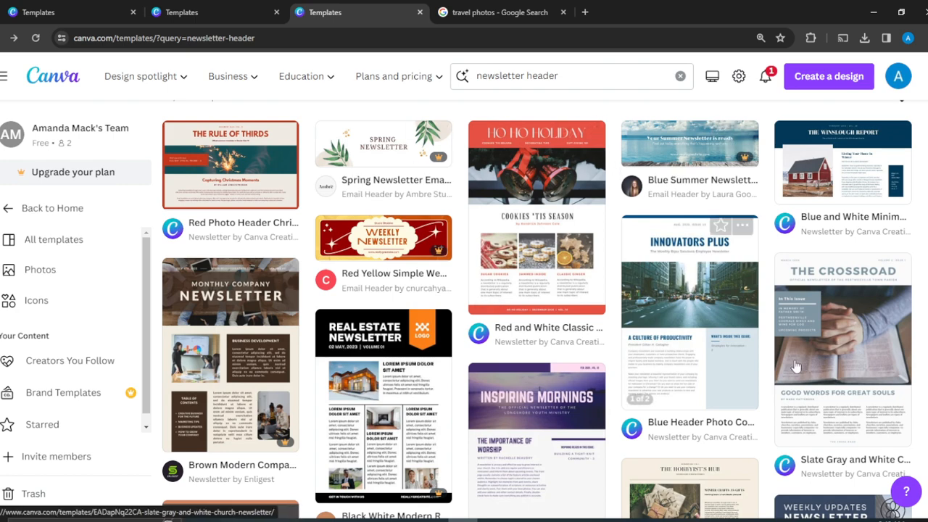
Scroll the template results to the Aquamarine Bordered Real Estate Newsletter template
scroll(down, 3)
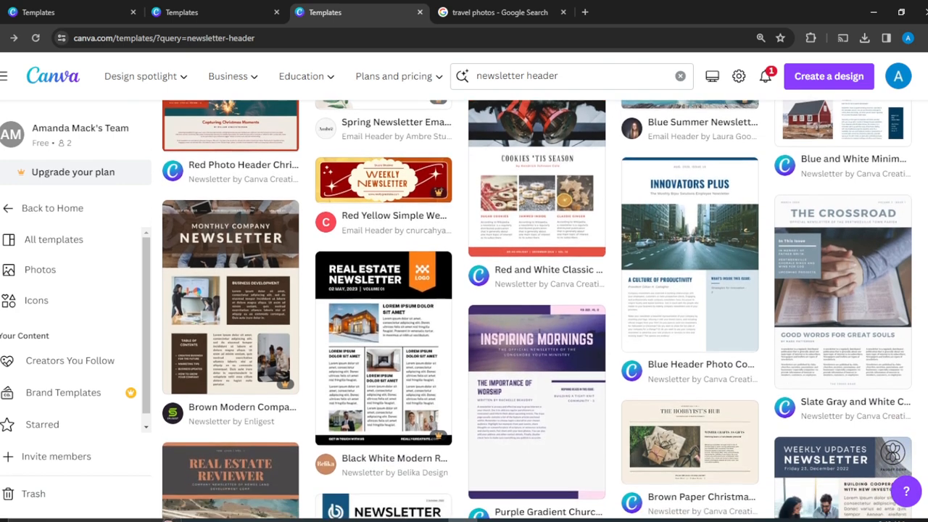
scroll(down, 3)
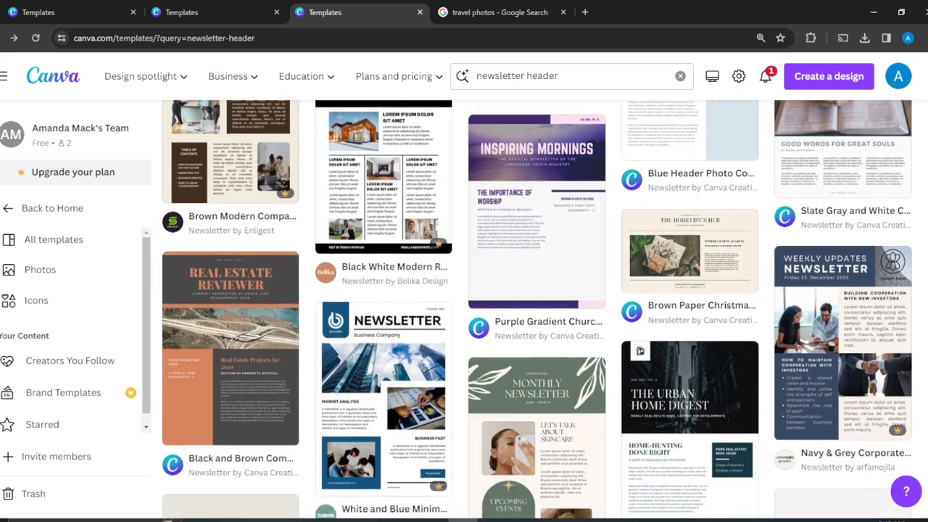
scroll(down, 3)
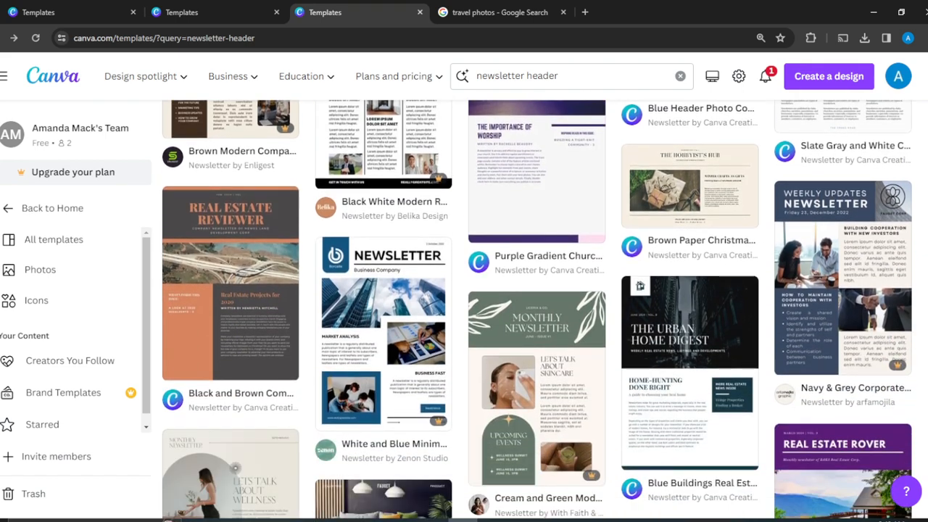
mouse_move(757, 324)
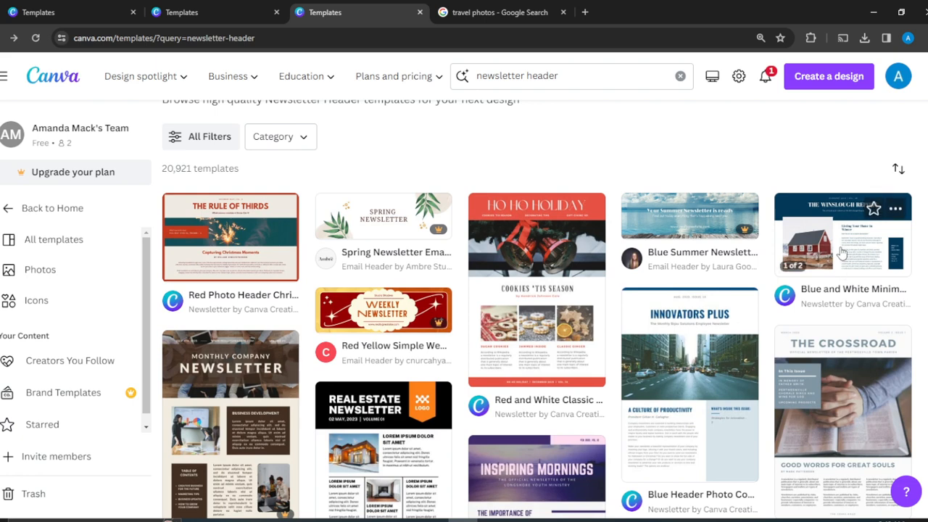
mouse_move(841, 250)
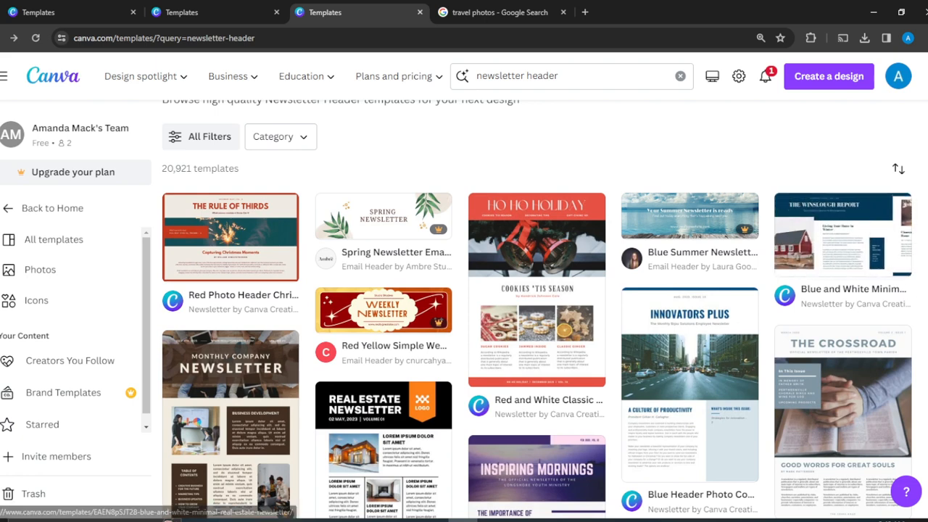
scroll(down, 3)
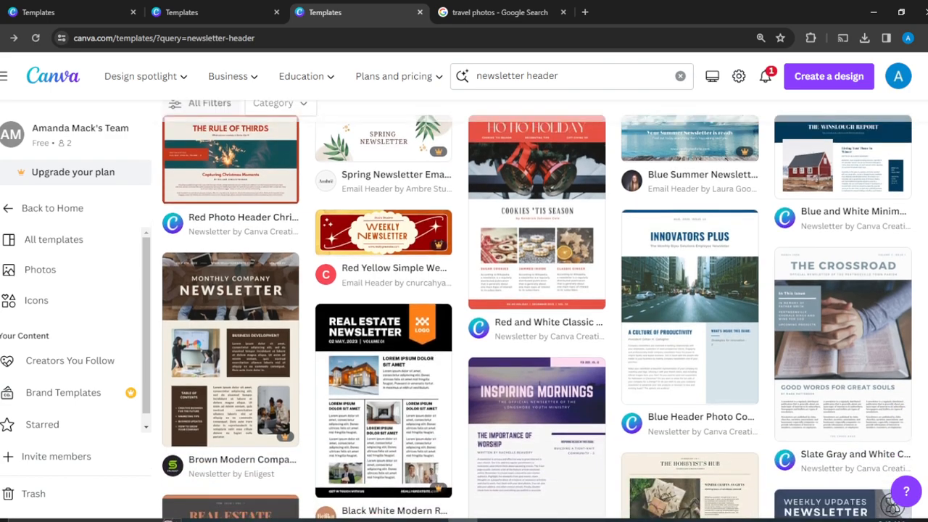
scroll(down, 3)
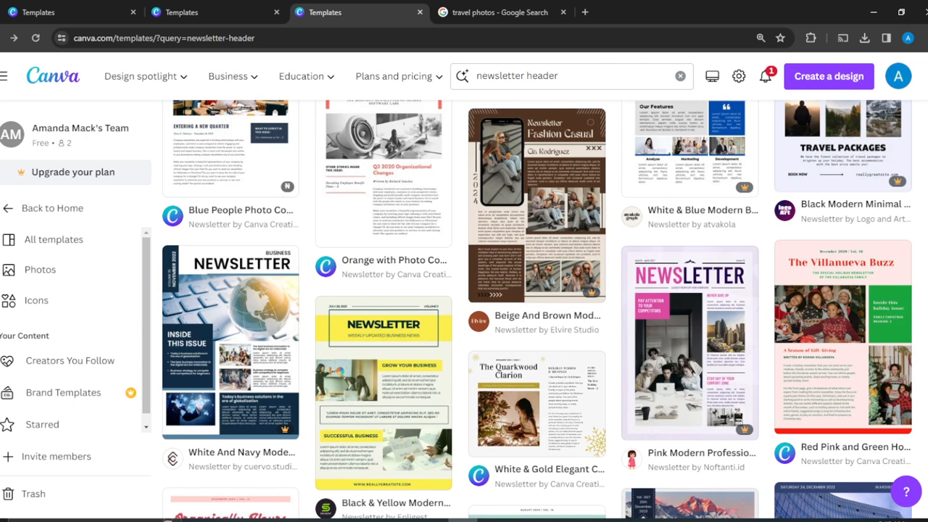
scroll(down, 3)
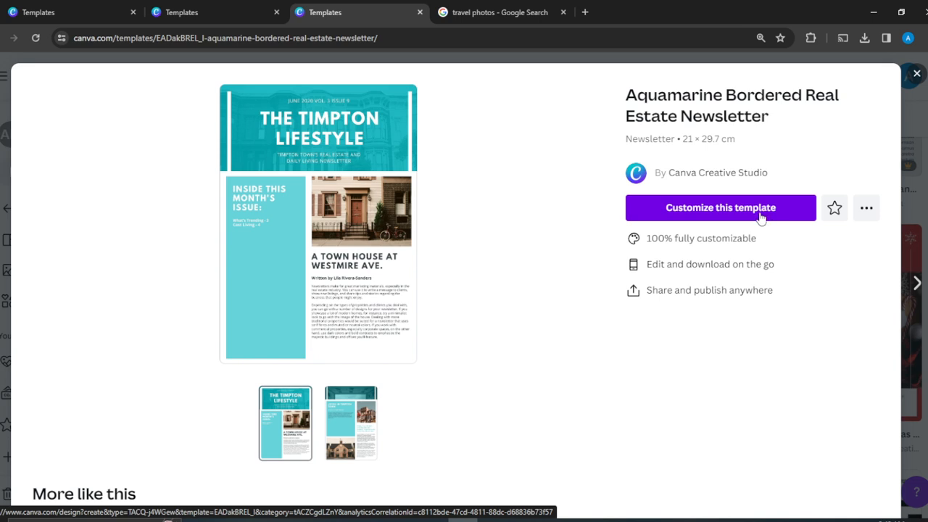
Customize the Aquamarine Bordered Real Estate Newsletter template into an editable two-page design
click(721, 207)
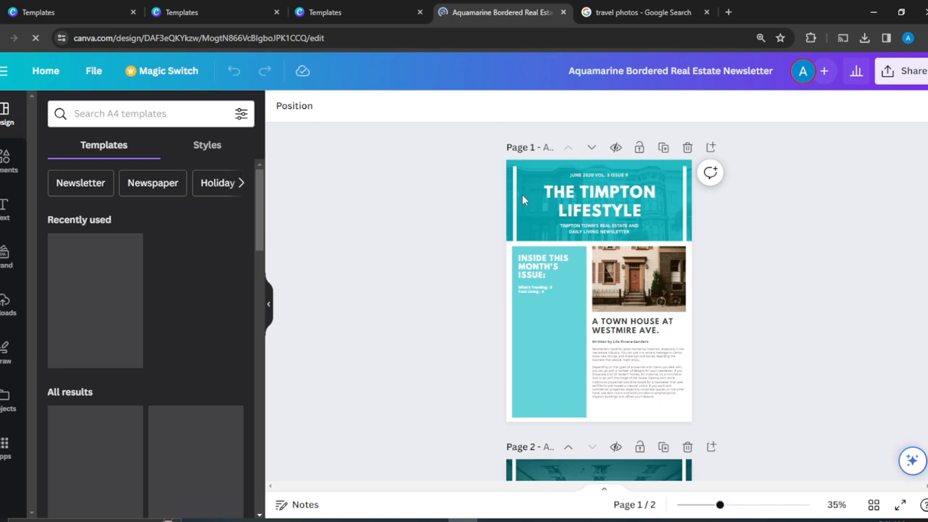
mouse_move(692, 203)
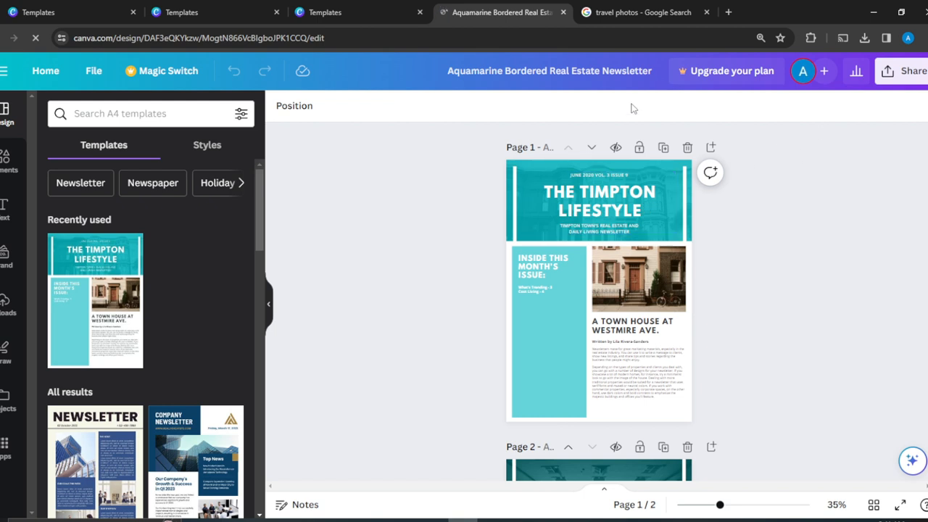
click(590, 201)
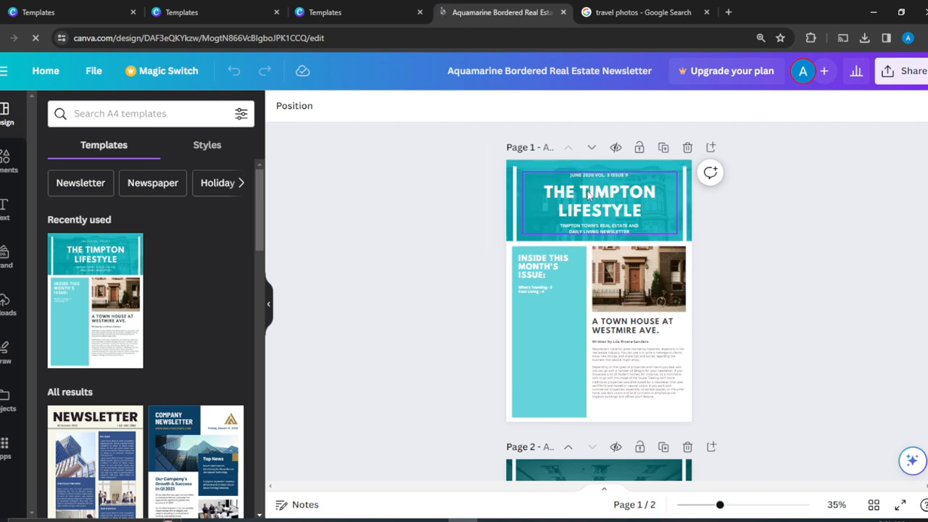
click(599, 201)
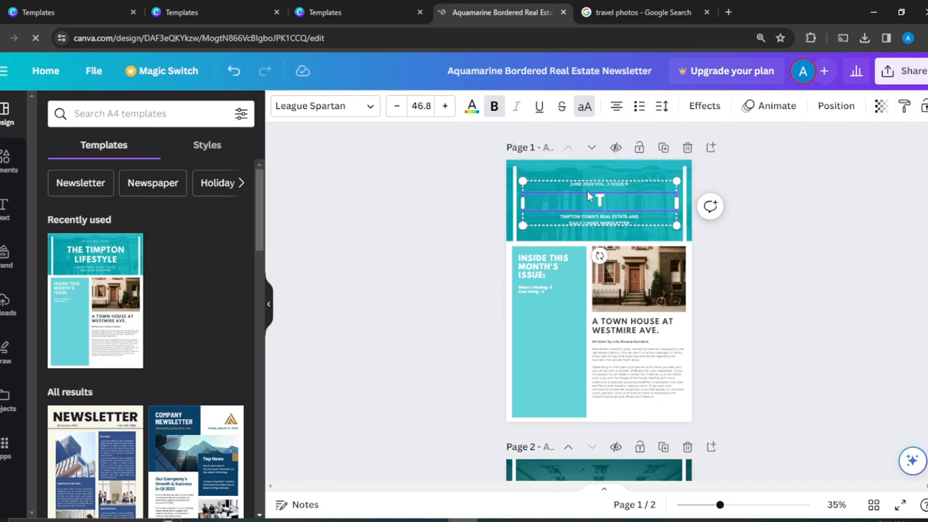
text(THE INSPIRATION)
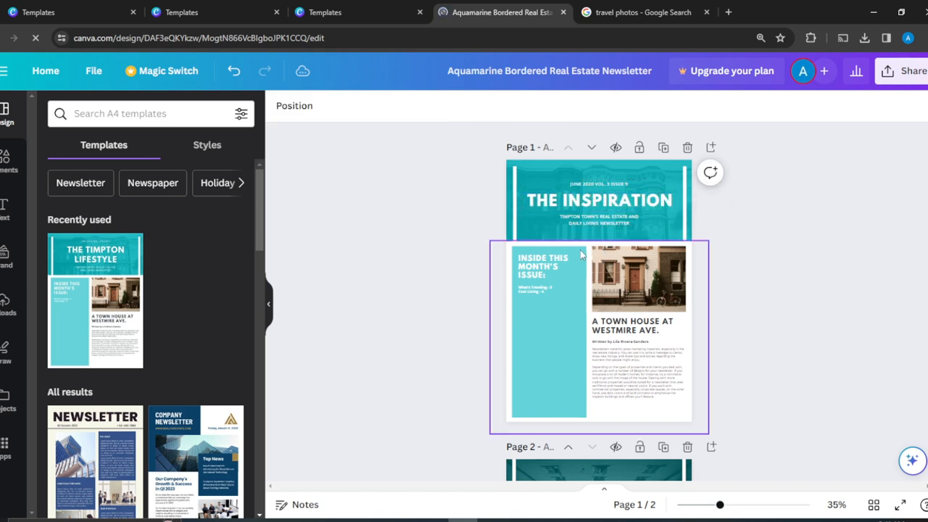
click(783, 203)
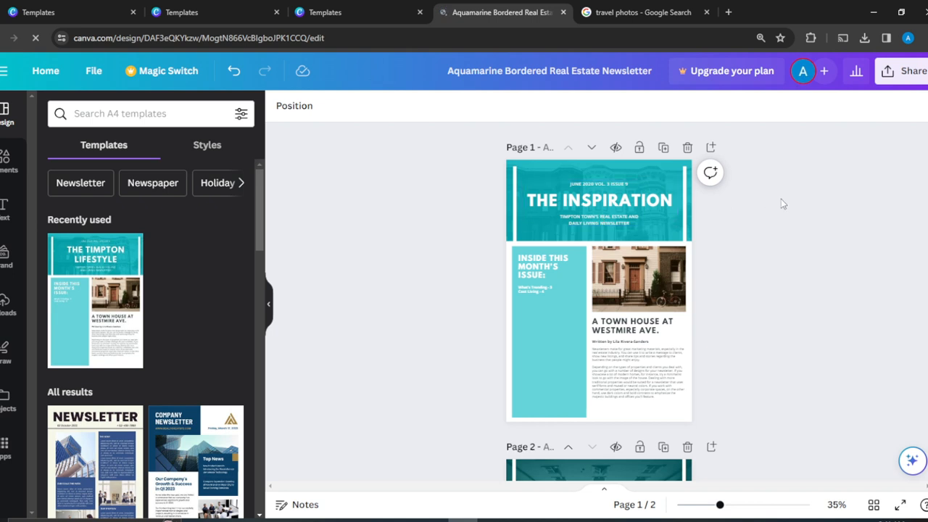
click(599, 219)
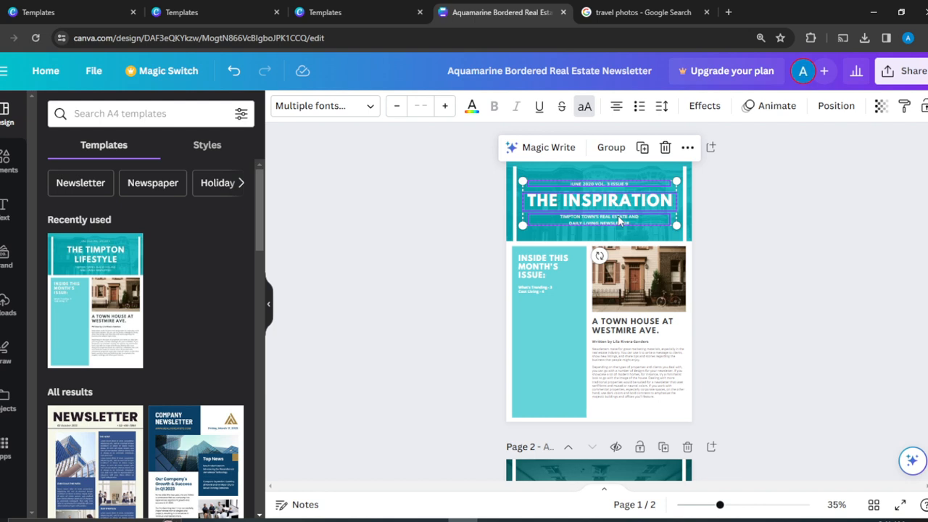
mouse_move(621, 228)
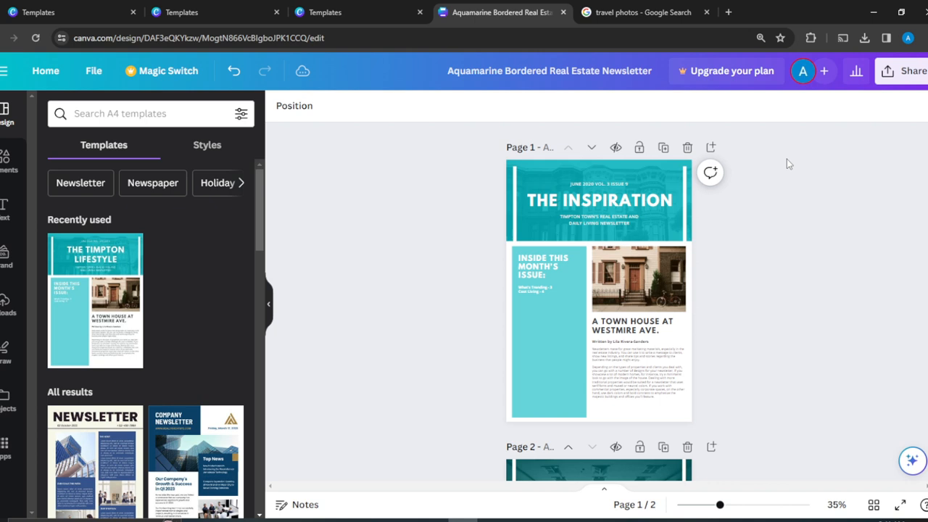
click(598, 219)
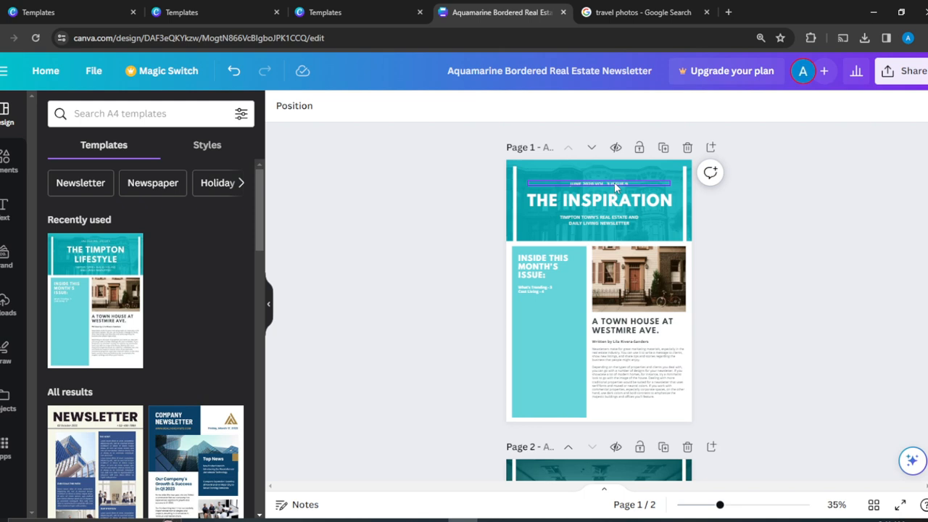
click(602, 182)
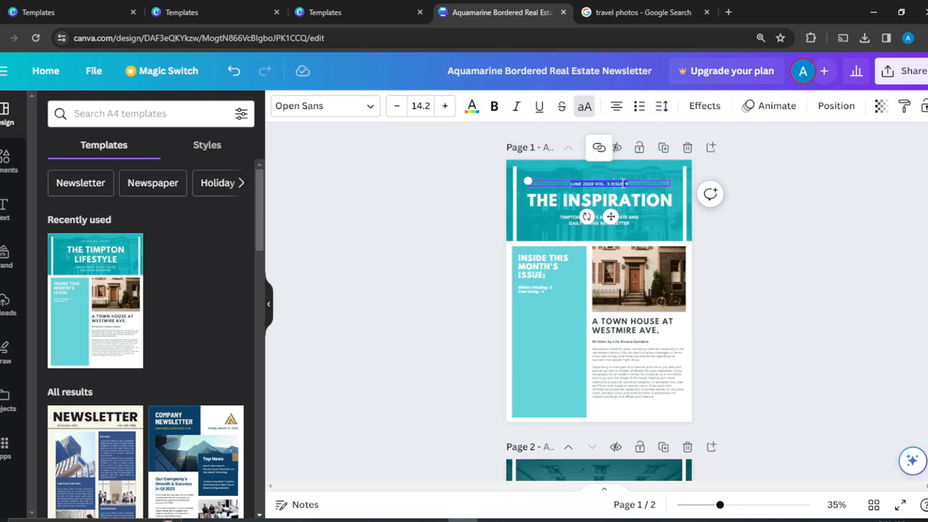
click(599, 201)
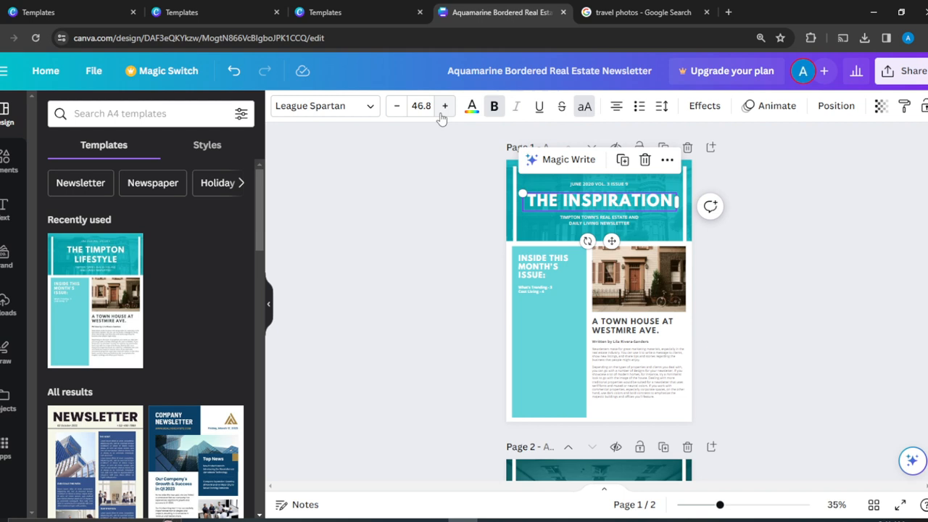
mouse_move(420, 106)
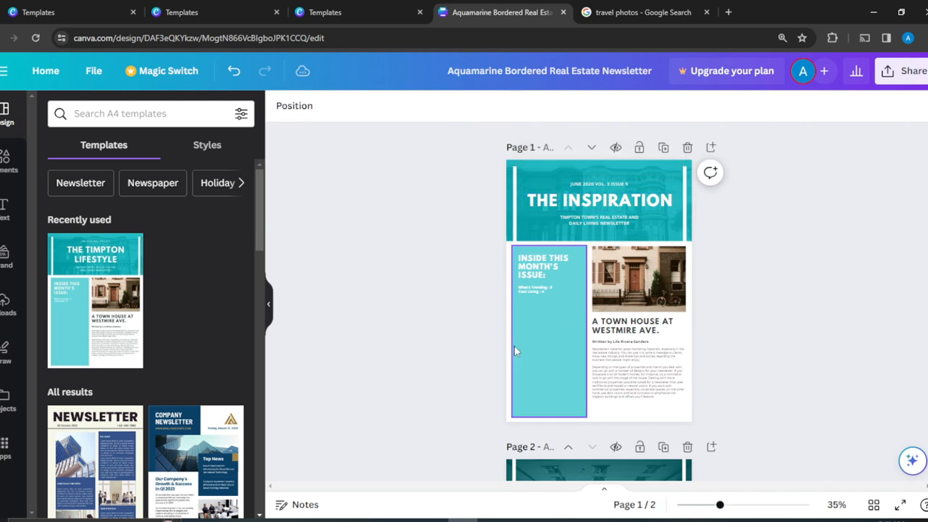
click(599, 200)
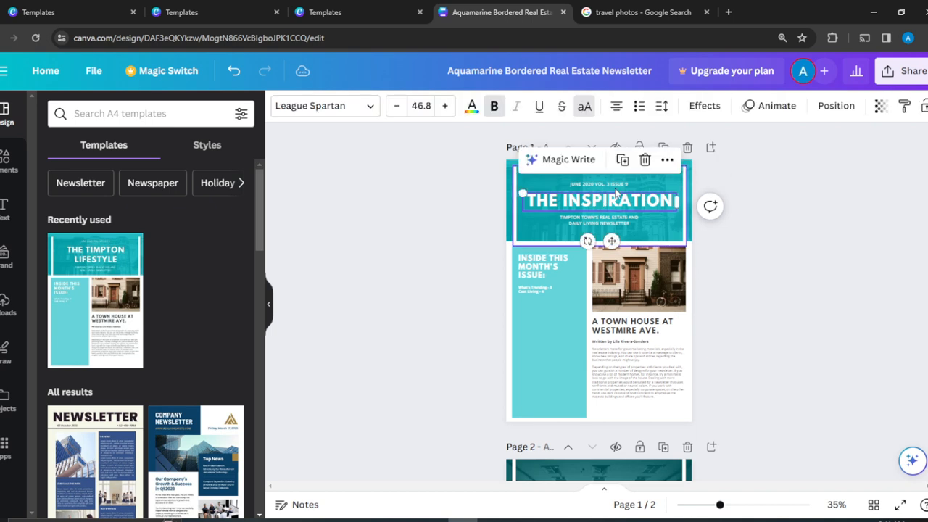
right_click(598, 201)
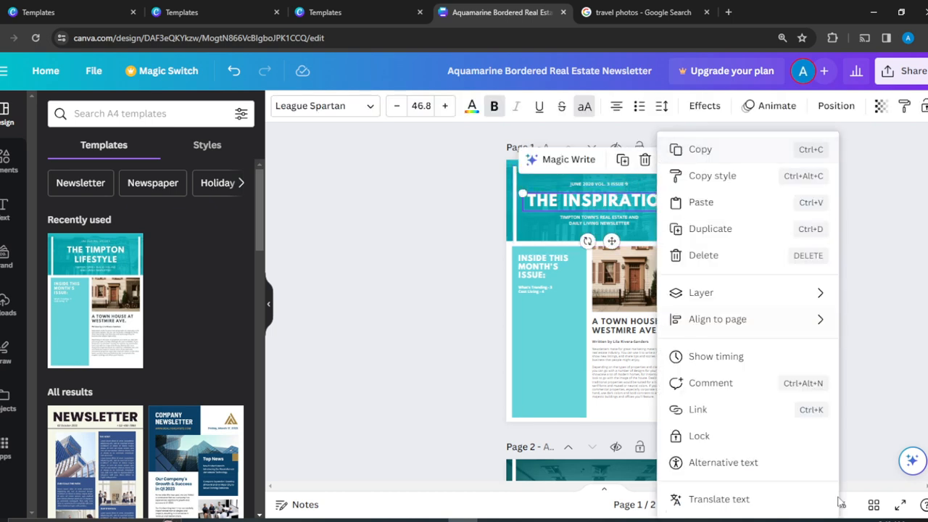
mouse_move(645, 159)
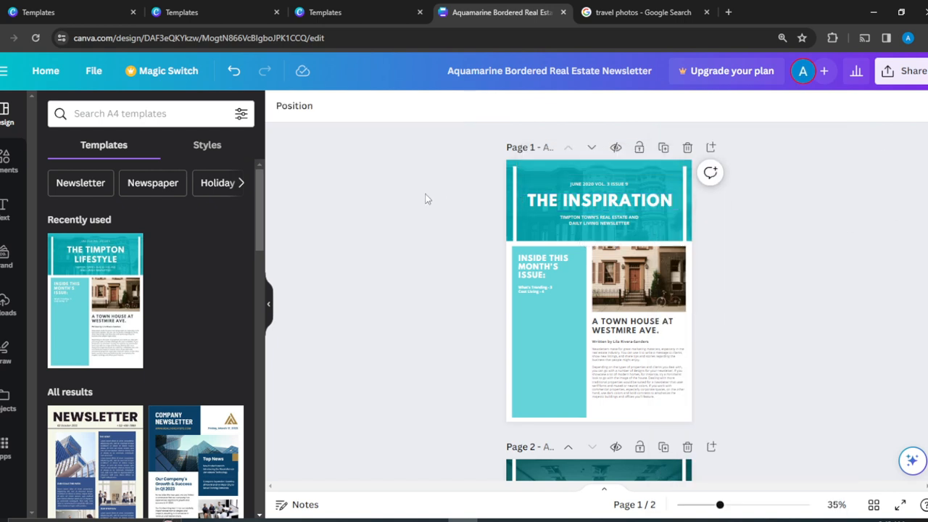
Recolour the teal 'Inside this month's issue' sidebar grey with a photo colour
click(549, 348)
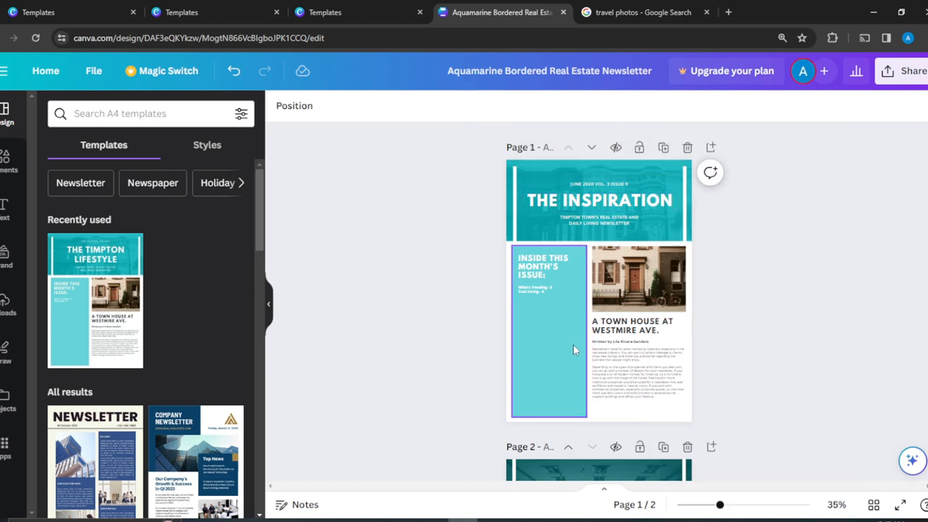
click(574, 350)
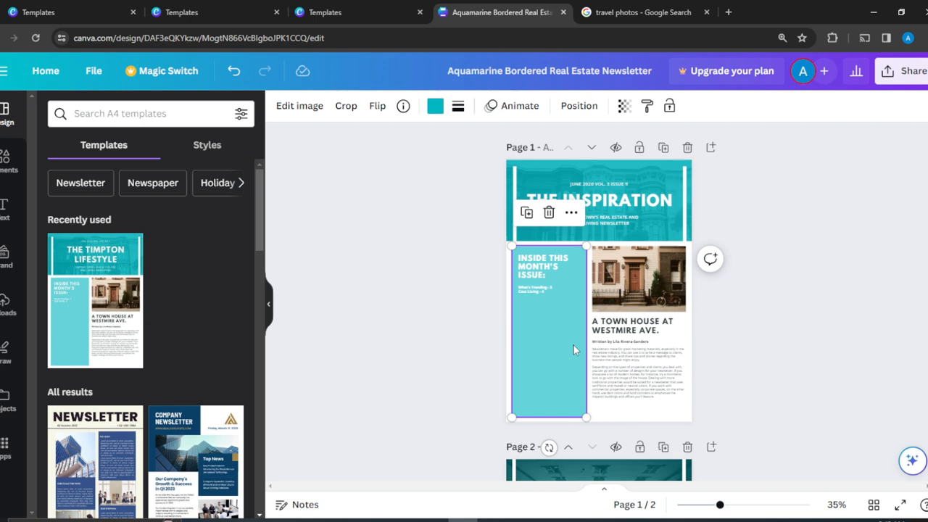
mouse_move(435, 106)
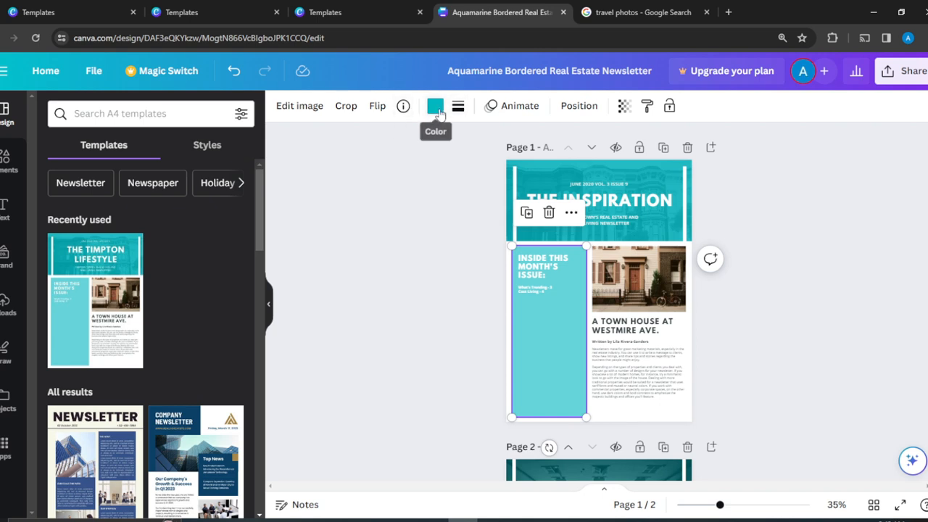
click(435, 106)
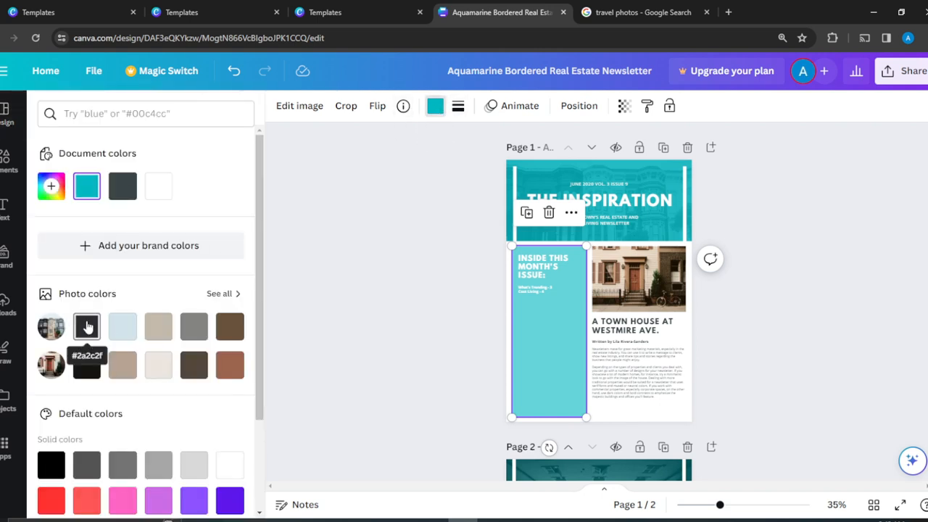
click(87, 326)
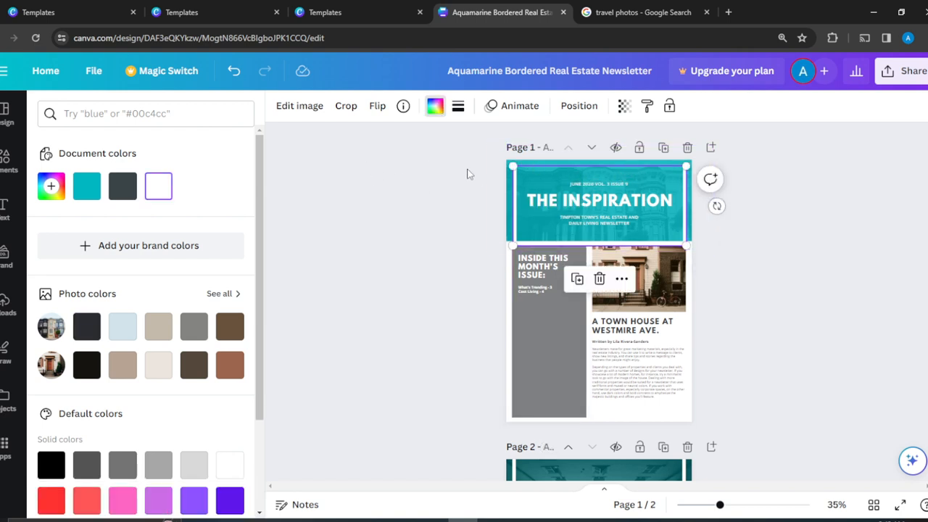
Give the header's thin outer frame the light taupe photo colour #b6a494
click(599, 201)
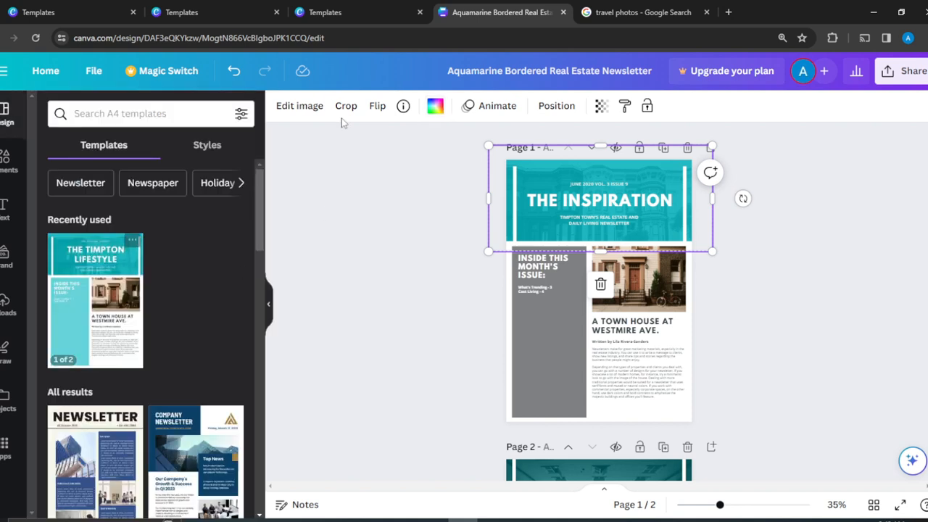
click(434, 106)
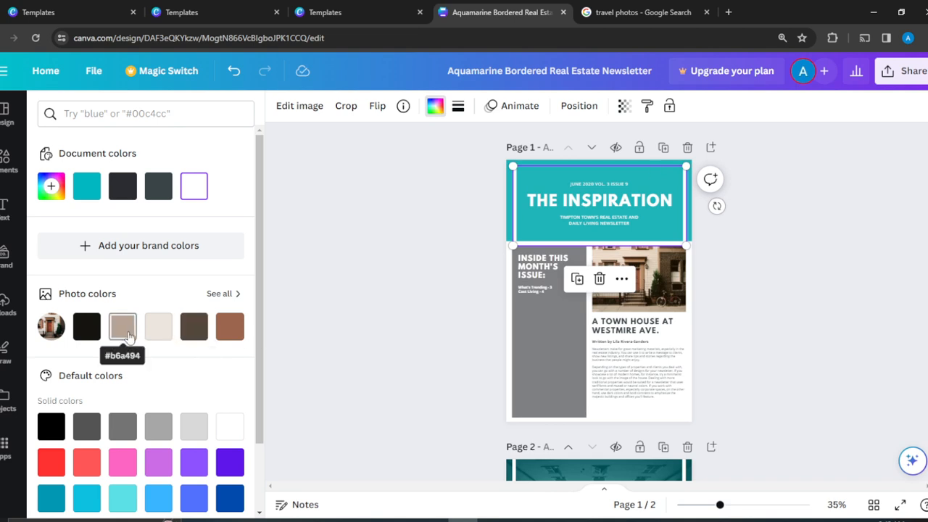
click(122, 327)
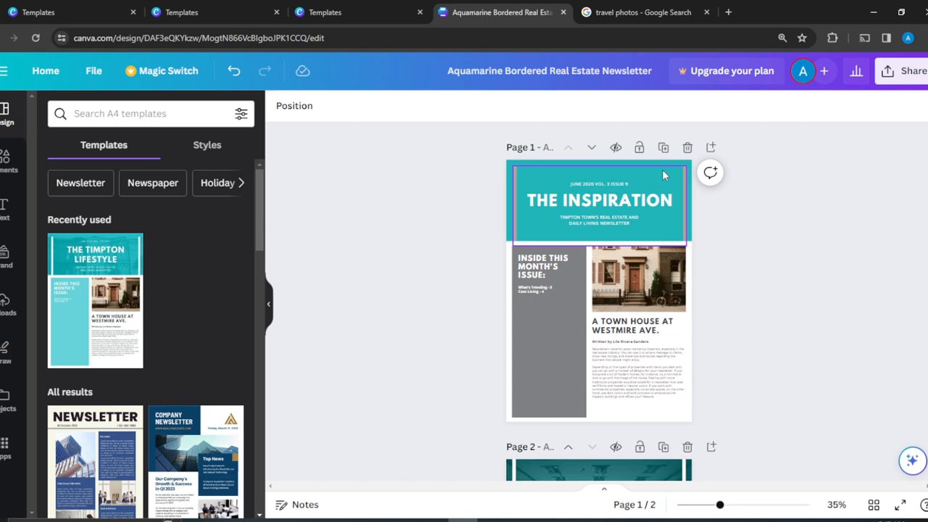
click(599, 201)
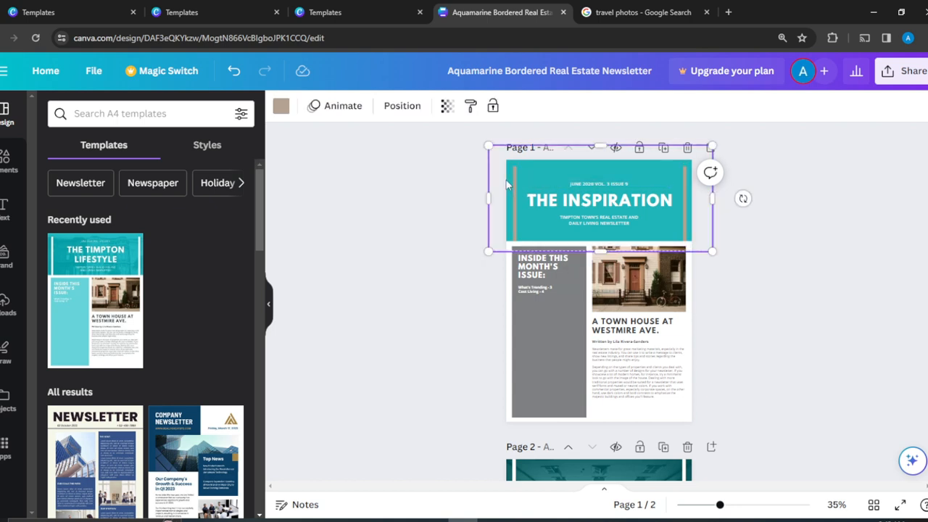
mouse_move(281, 105)
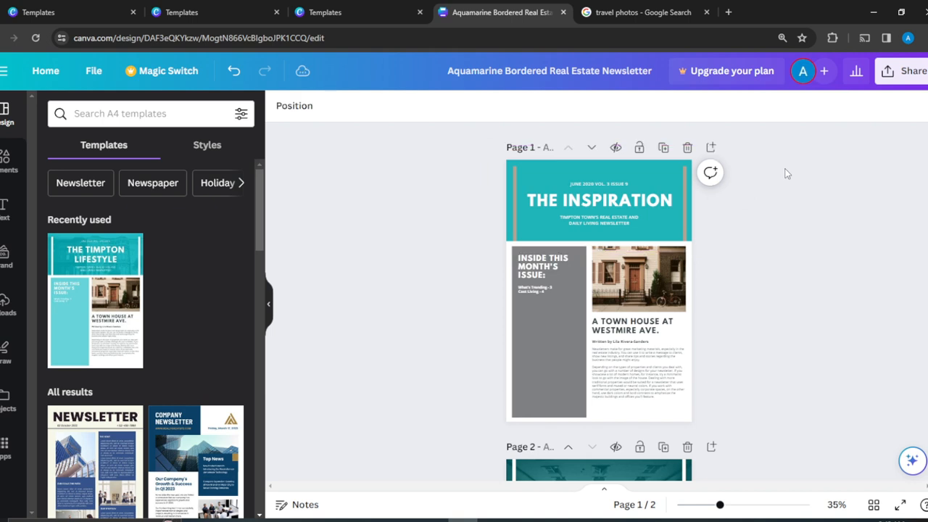
click(600, 201)
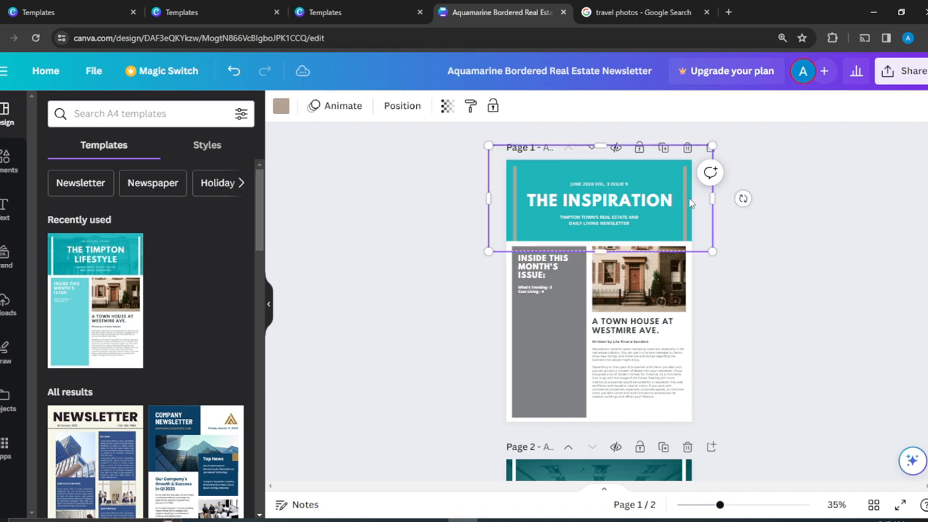
mouse_move(648, 164)
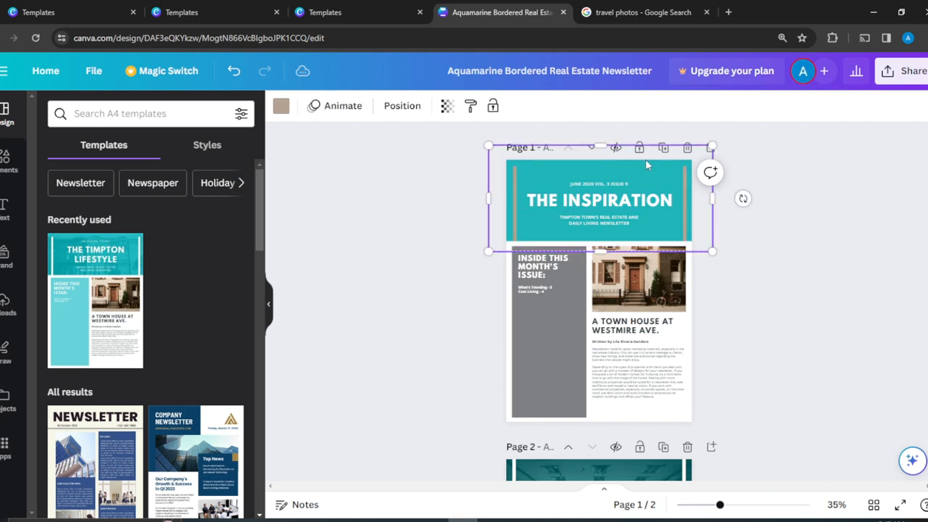
click(600, 199)
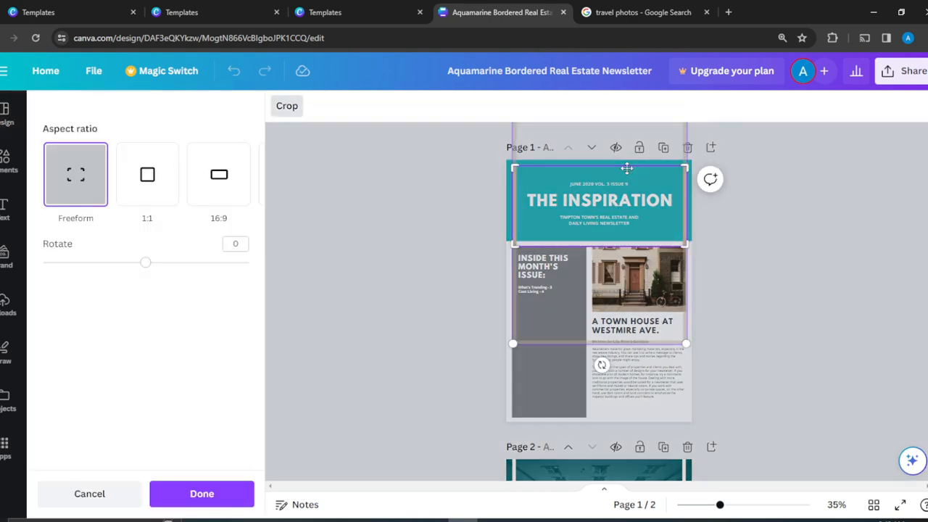
click(202, 493)
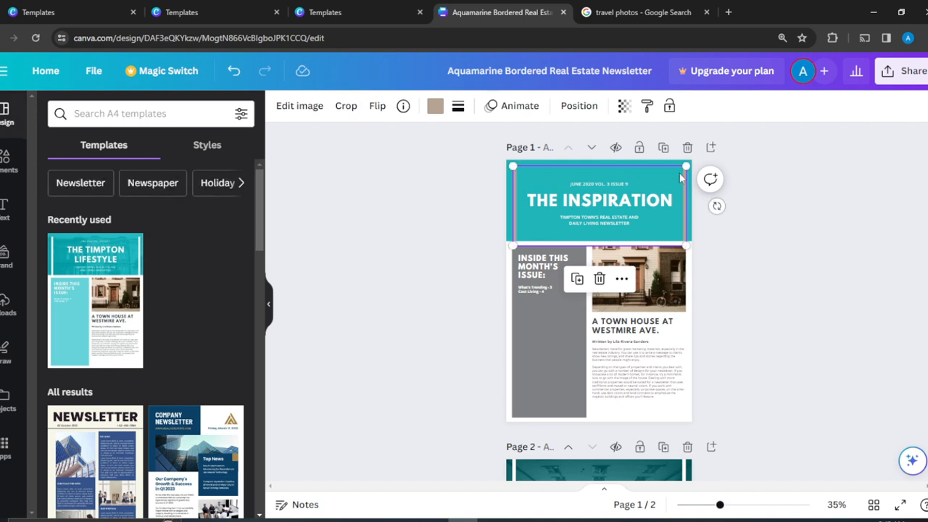
drag(687, 166, 731, 146)
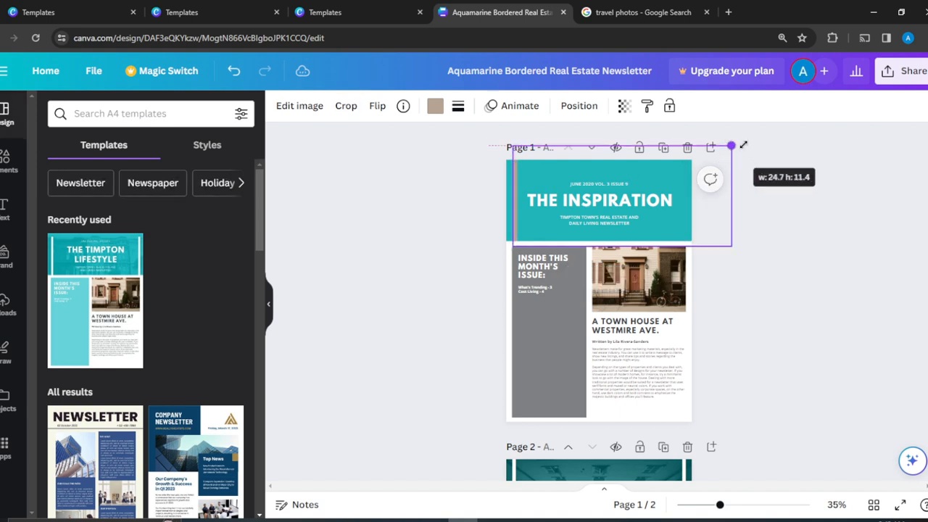
drag(731, 145, 617, 224)
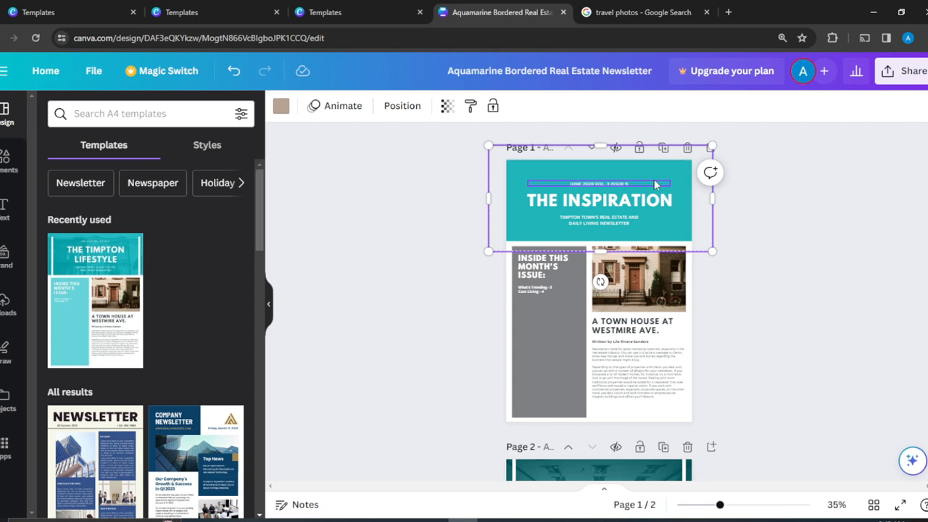
mouse_move(281, 106)
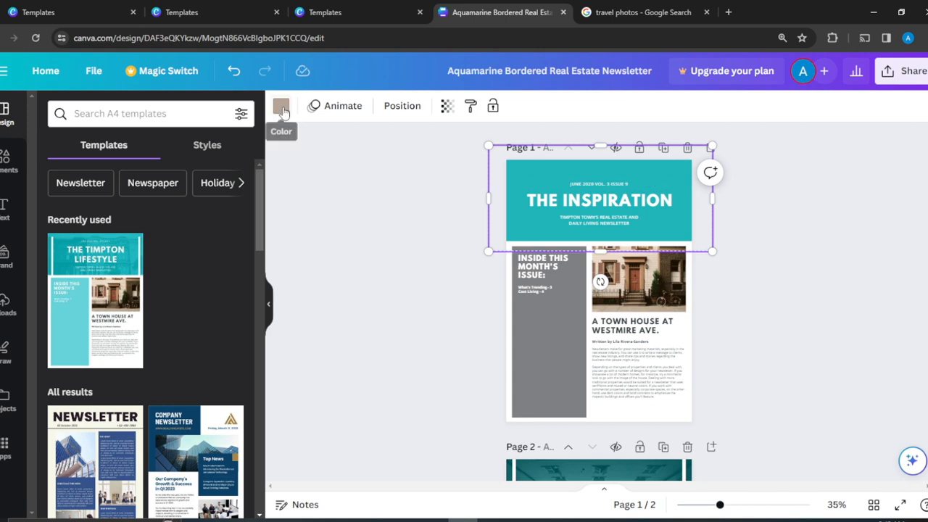
click(281, 106)
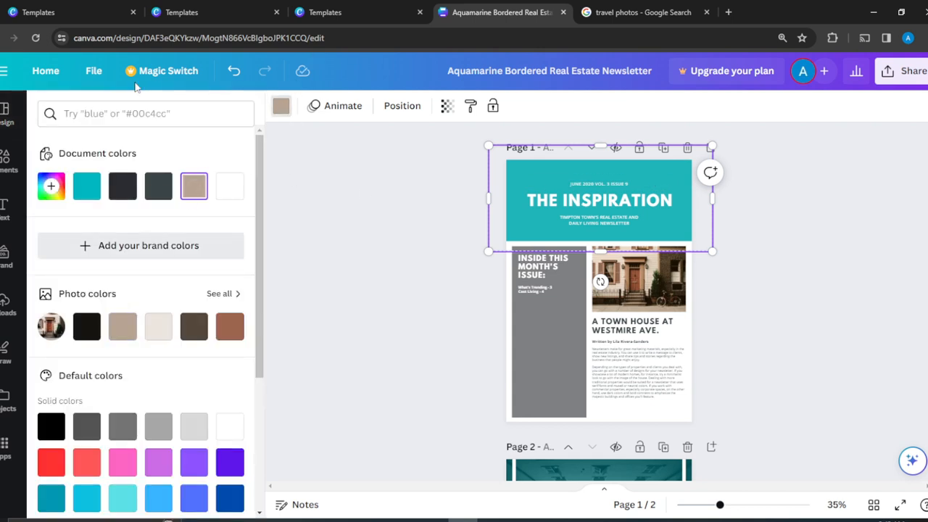
click(194, 186)
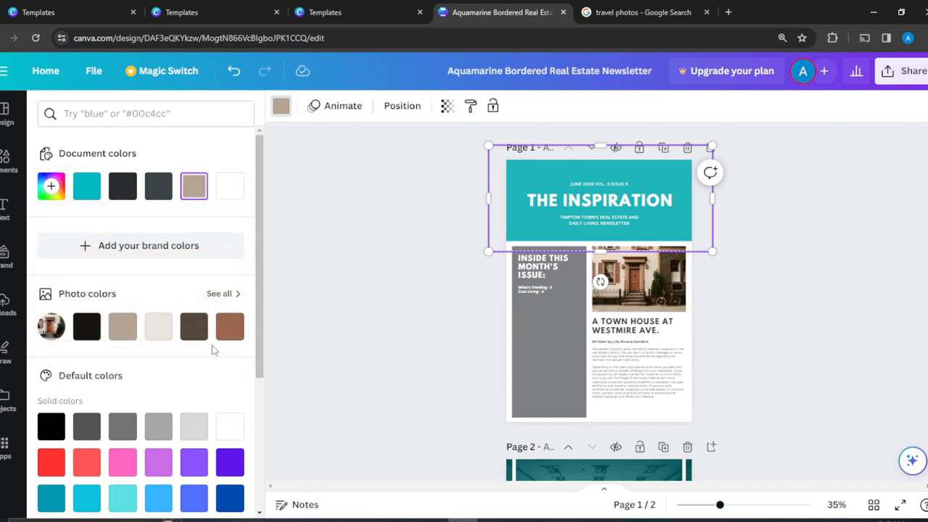
click(123, 326)
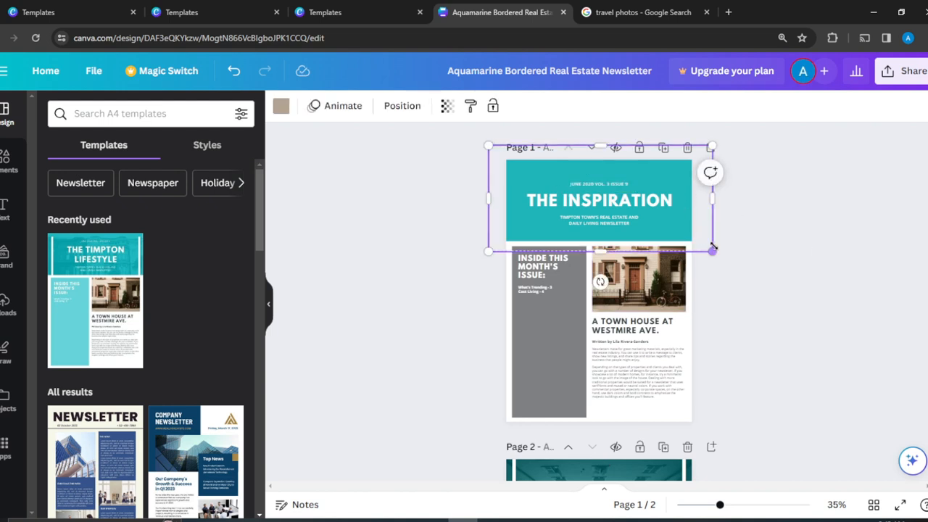
drag(712, 250, 628, 201)
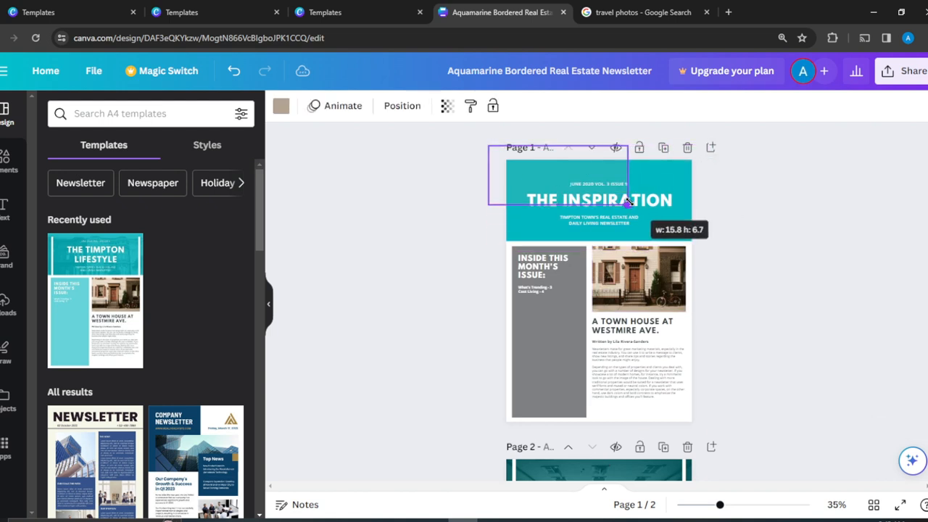
click(628, 201)
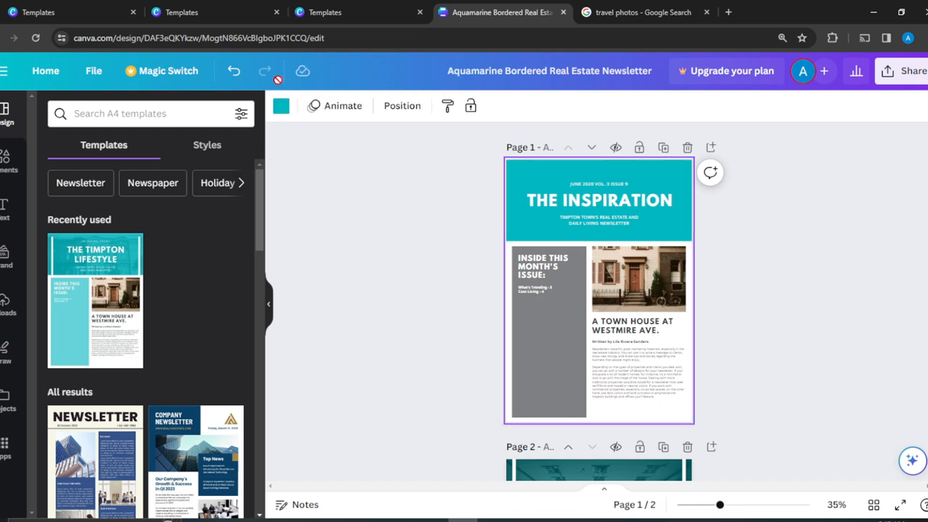
Set the header background behind 'THE INSPIRATION' to the dark brown photo colour
click(281, 106)
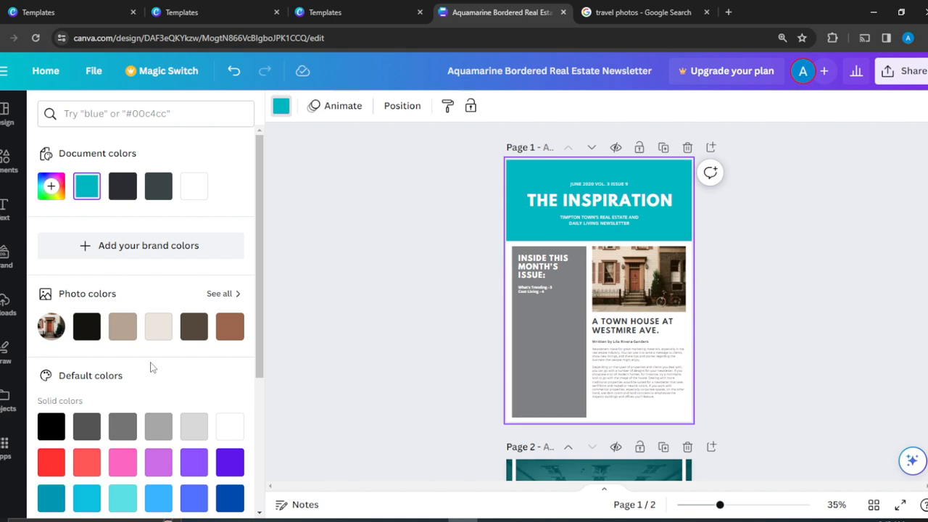
click(122, 326)
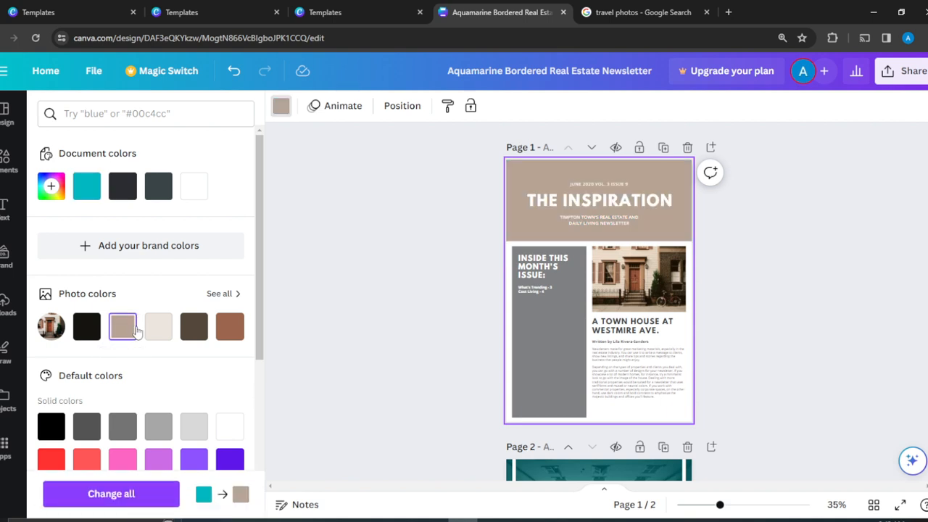
click(194, 327)
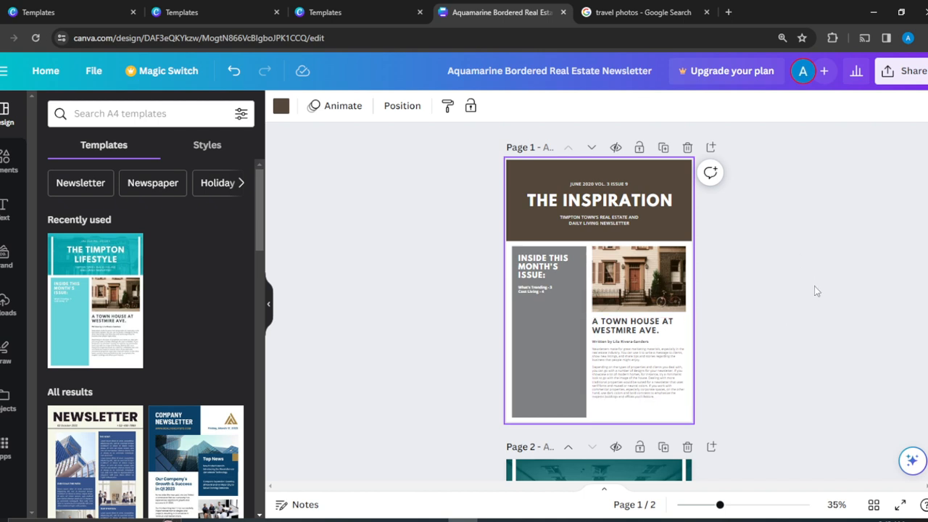
click(549, 333)
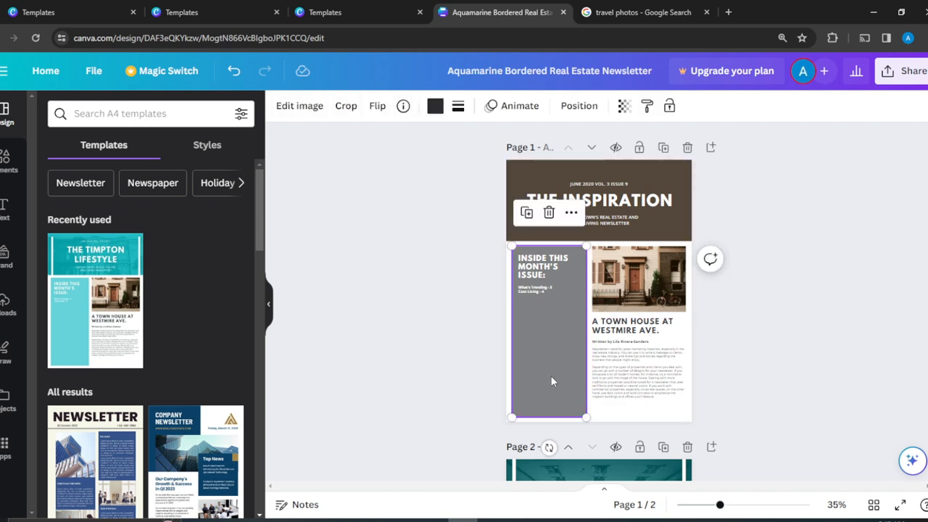
Give the grey sidebar panel the warm taupe photo colour
click(345, 105)
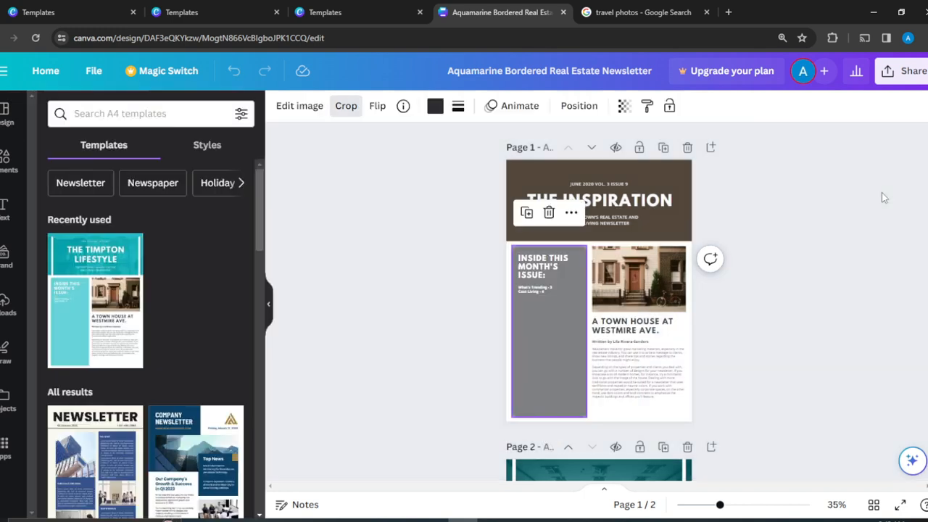
click(548, 335)
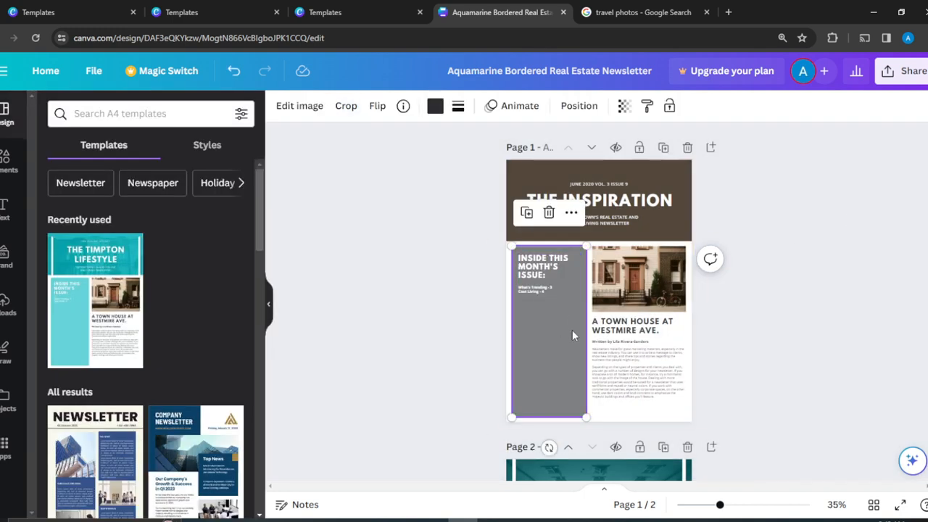
click(435, 106)
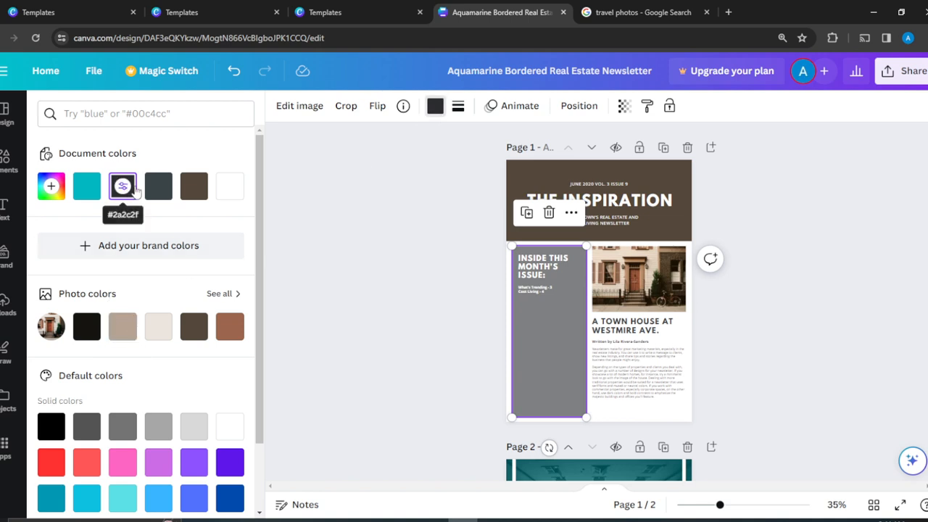
click(158, 186)
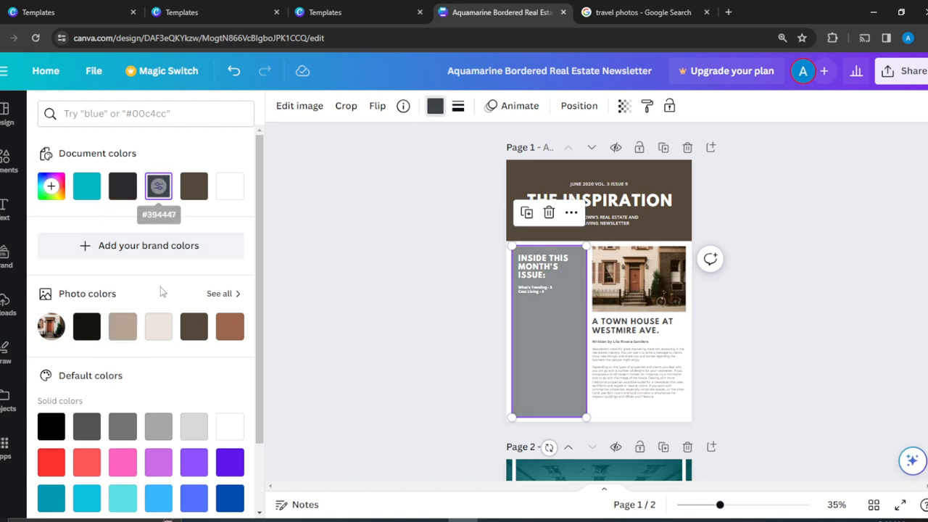
click(194, 326)
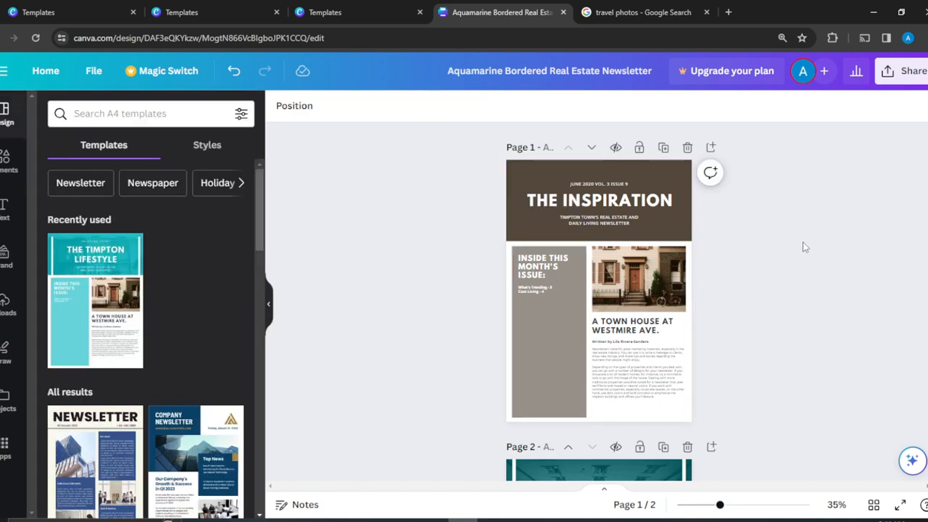
Delete the teal second page, leaving a single-page newsletter
scroll(down, 3)
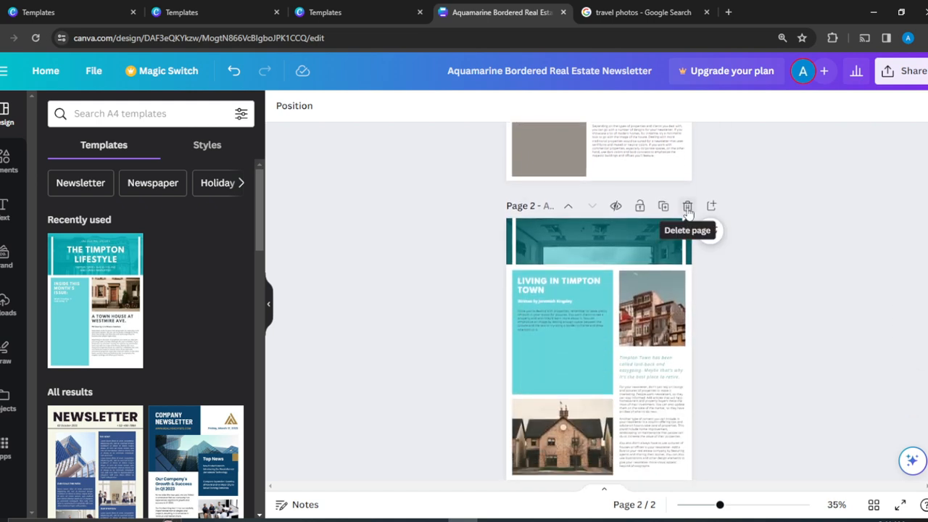
click(687, 206)
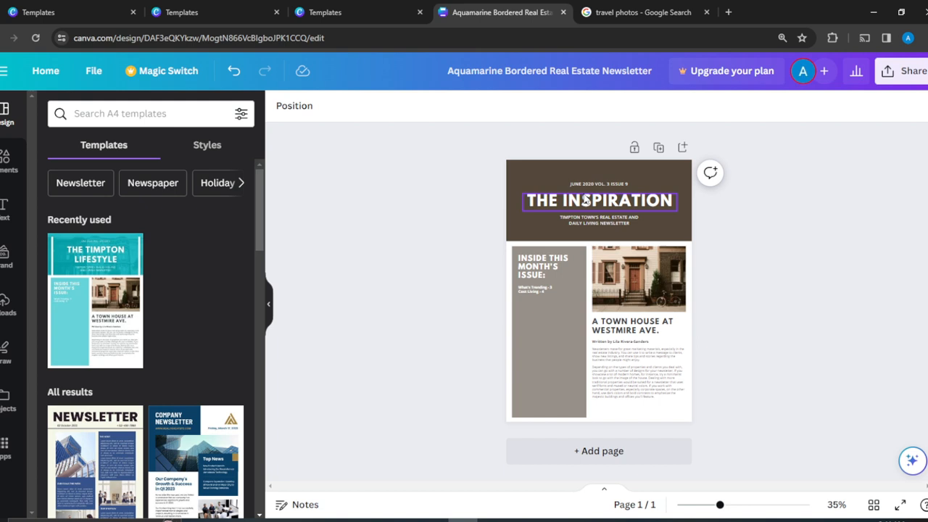
click(701, 382)
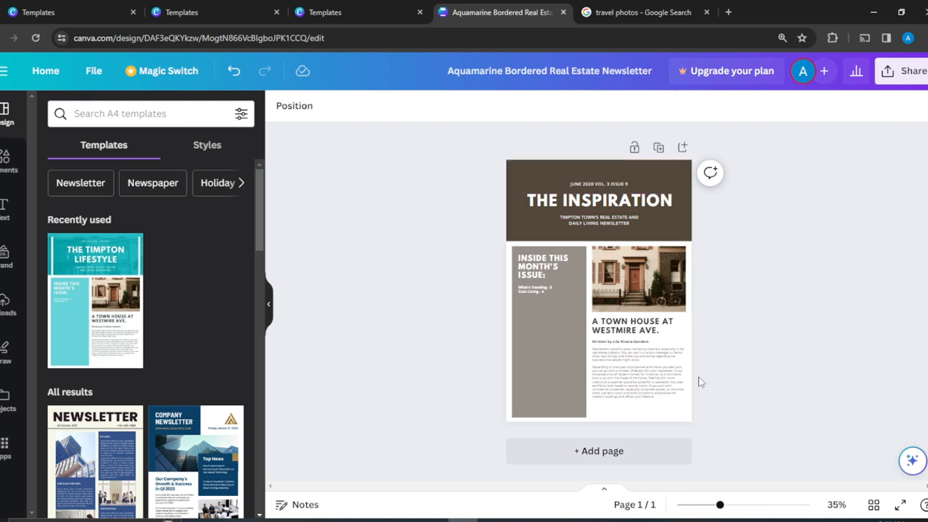
click(640, 280)
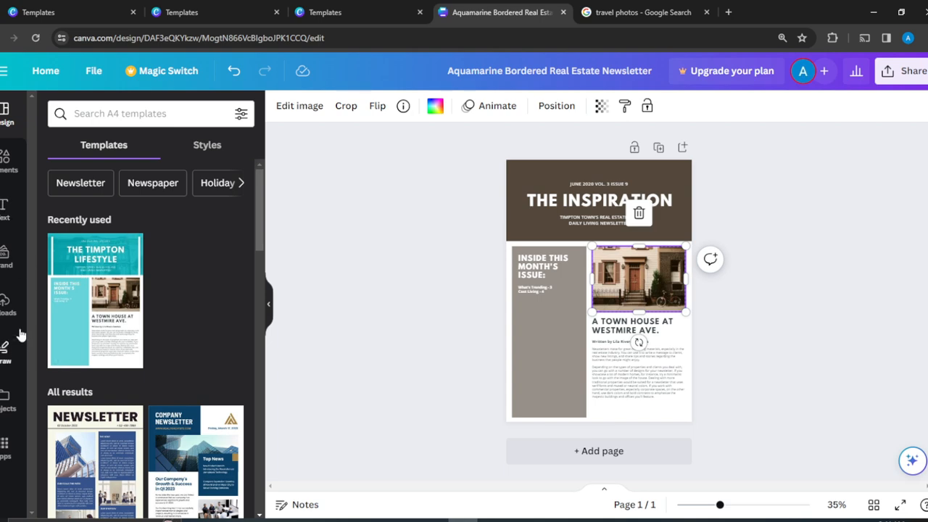
Drag the uploaded hiker-at-sunset image onto the town house photo frame
click(8, 305)
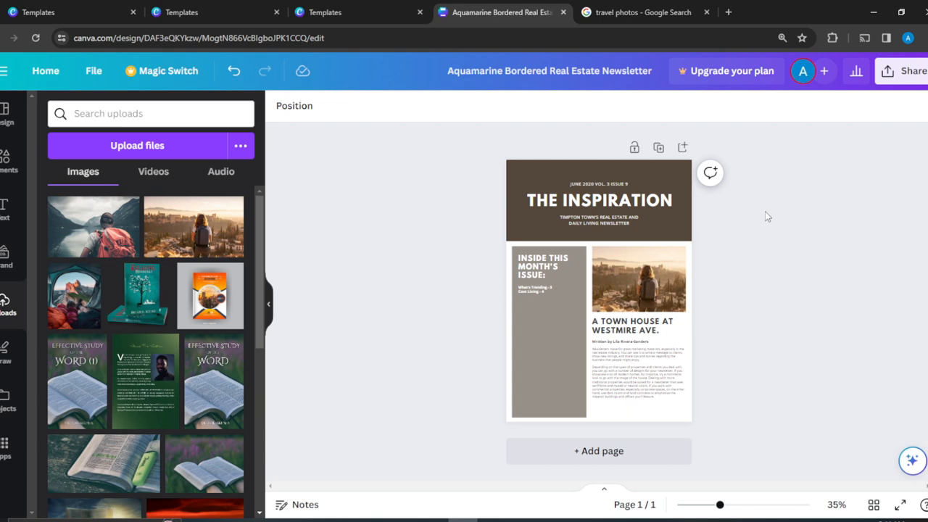
click(609, 333)
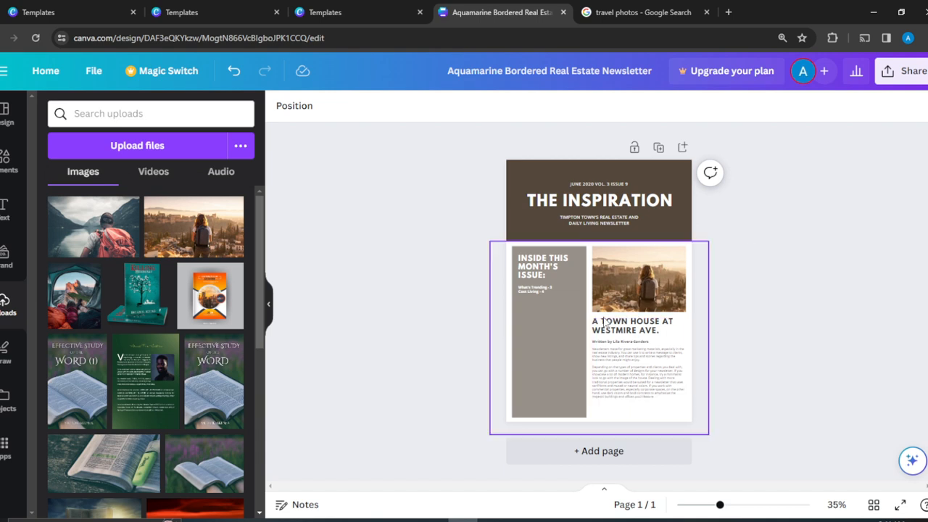
click(629, 328)
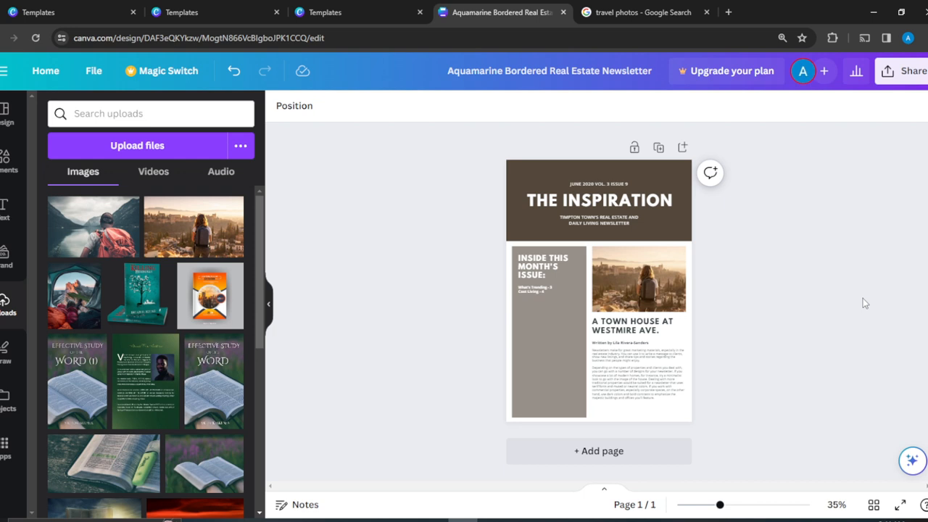
click(638, 279)
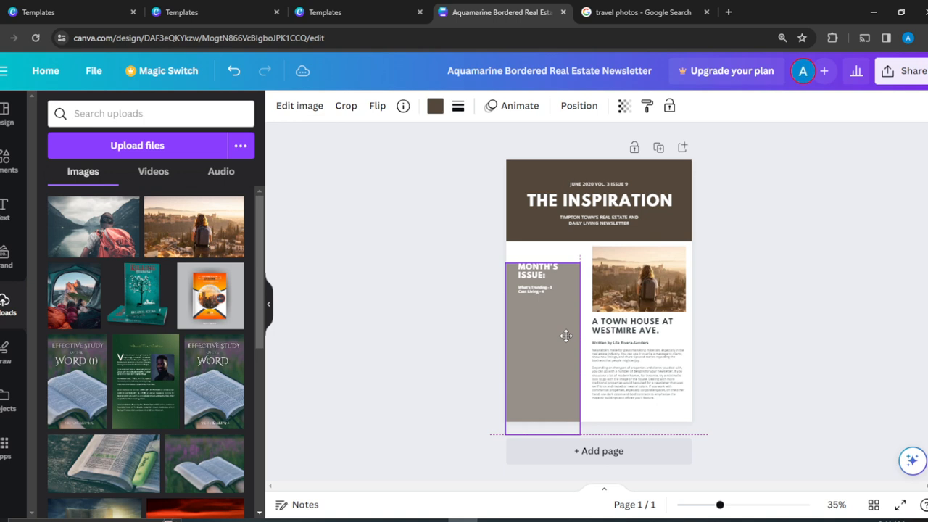
click(566, 336)
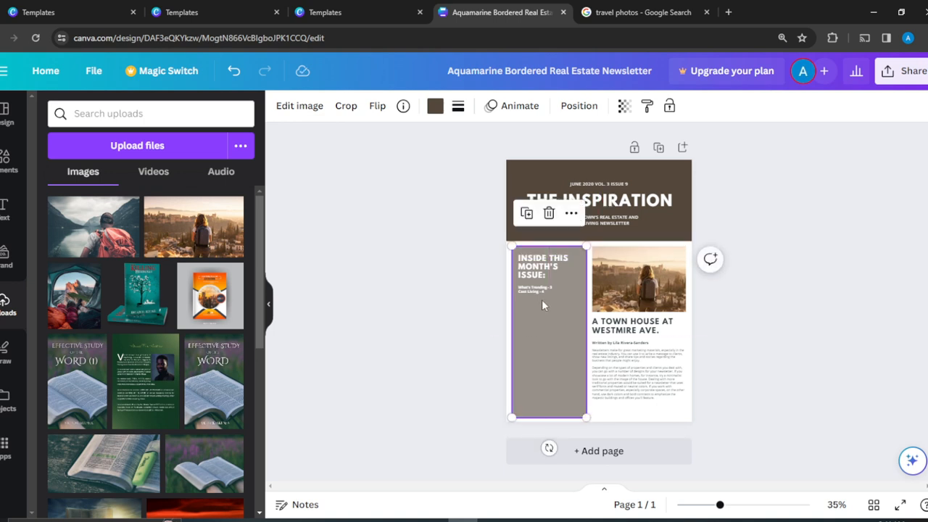
mouse_move(309, 218)
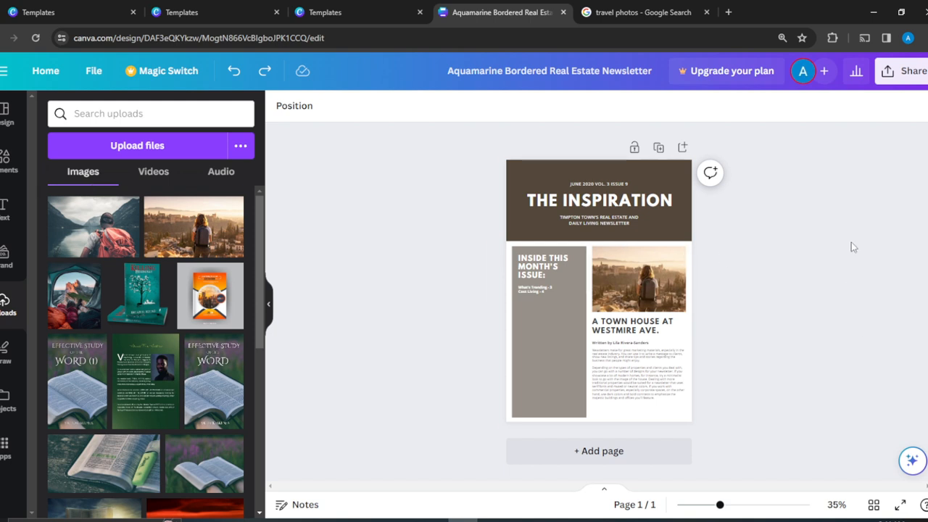
mouse_move(822, 185)
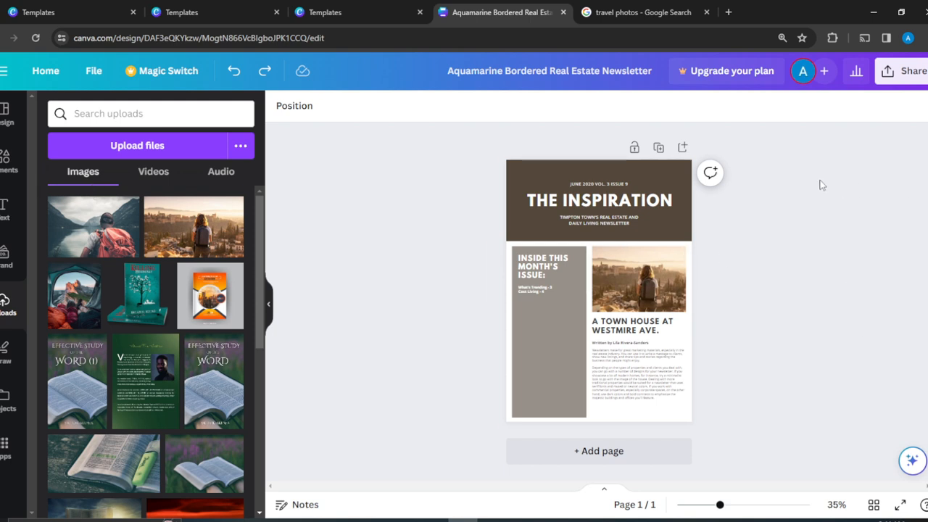